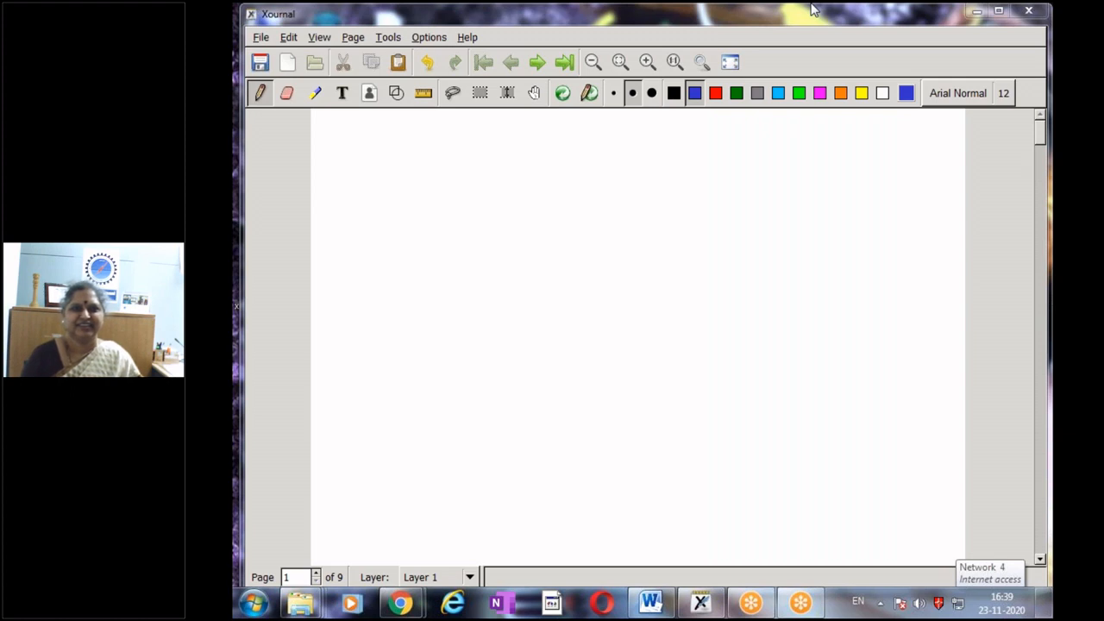
- Handwrite 'Introductory' in blue at the top of the page and draw an arrow bullet beneath
{"action": "left_click", "coordinate": [383, 192]}
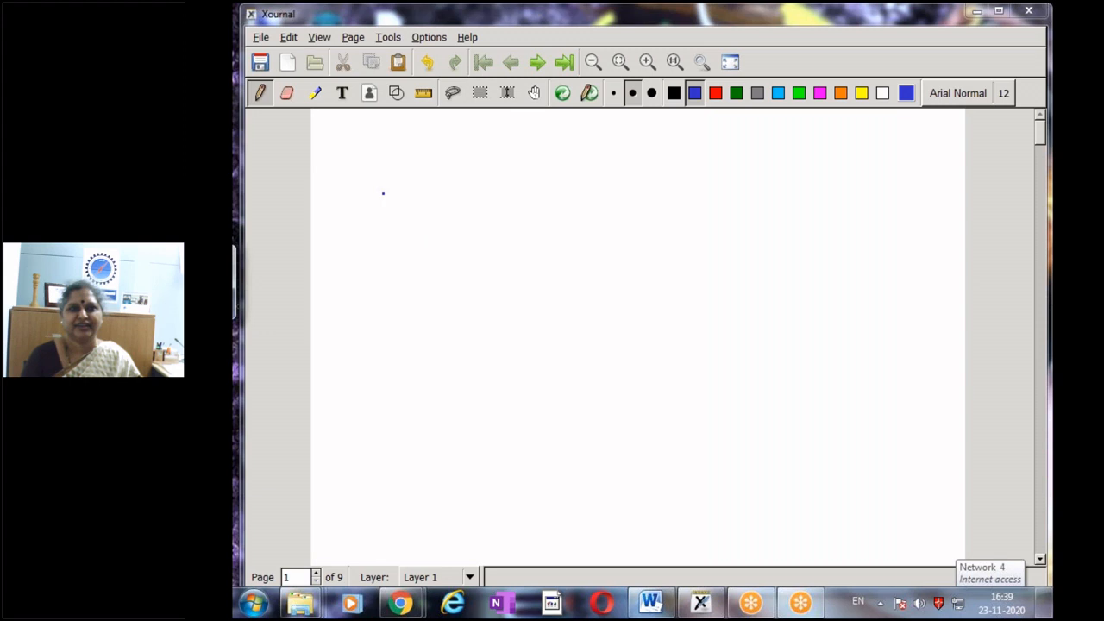
{"action": "left_click_drag", "start_coordinate": [380, 198], "coordinate": [539, 199]}
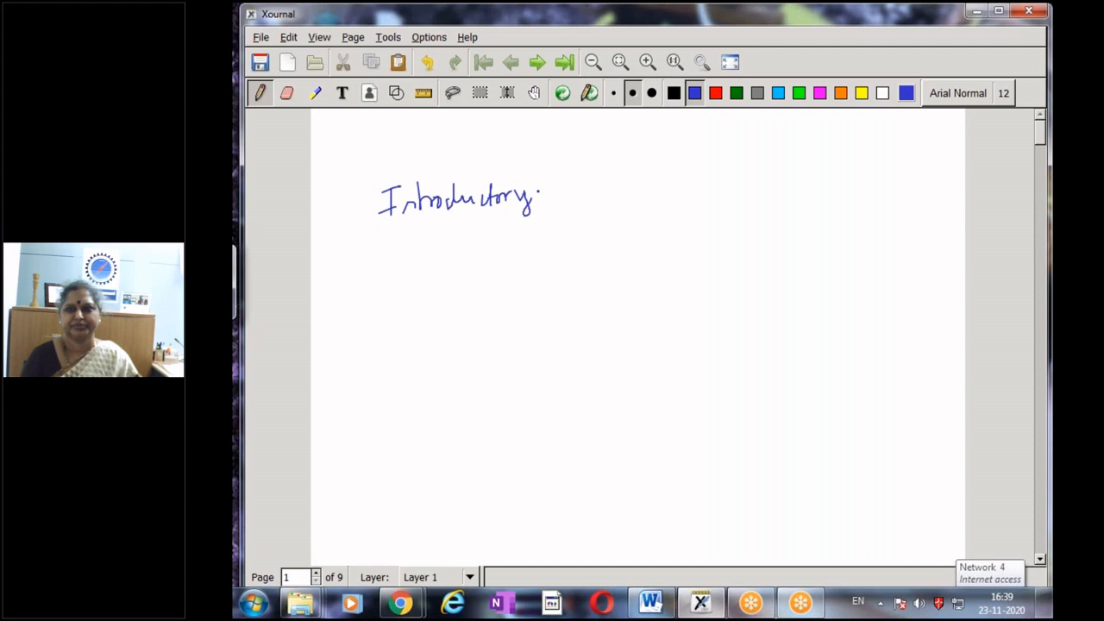
{"action": "left_click_drag", "start_coordinate": [369, 278], "coordinate": [390, 276]}
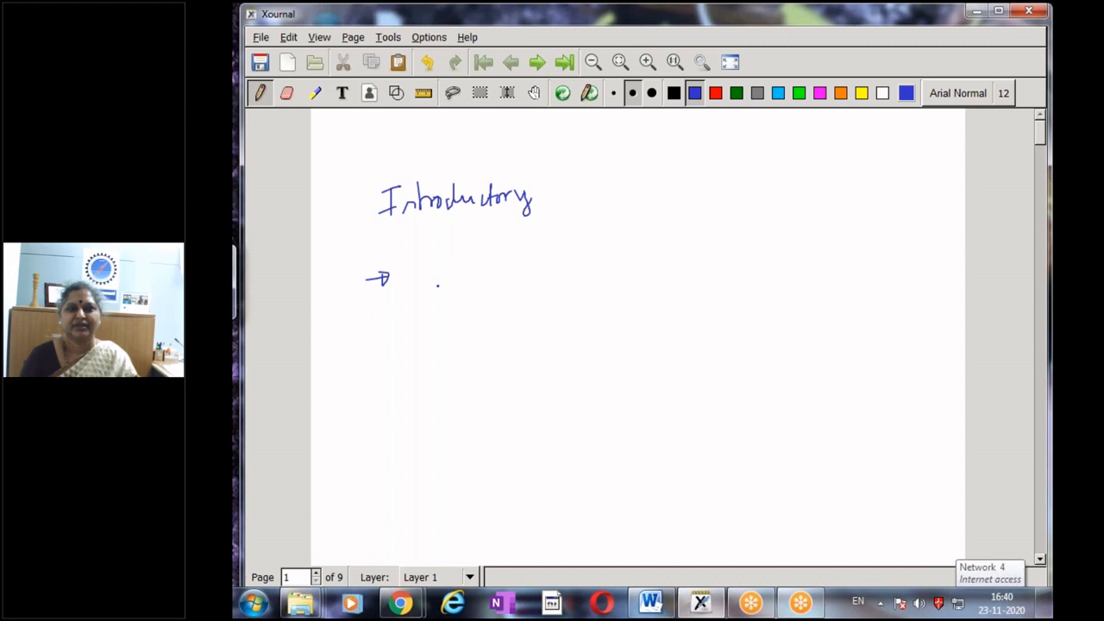
- Write the instructor's name after the arrow, 'VRSEC, Vijayawada' below it, and a second arrow
{"action": "left_click_drag", "start_coordinate": [435, 268], "coordinate": [543, 268]}
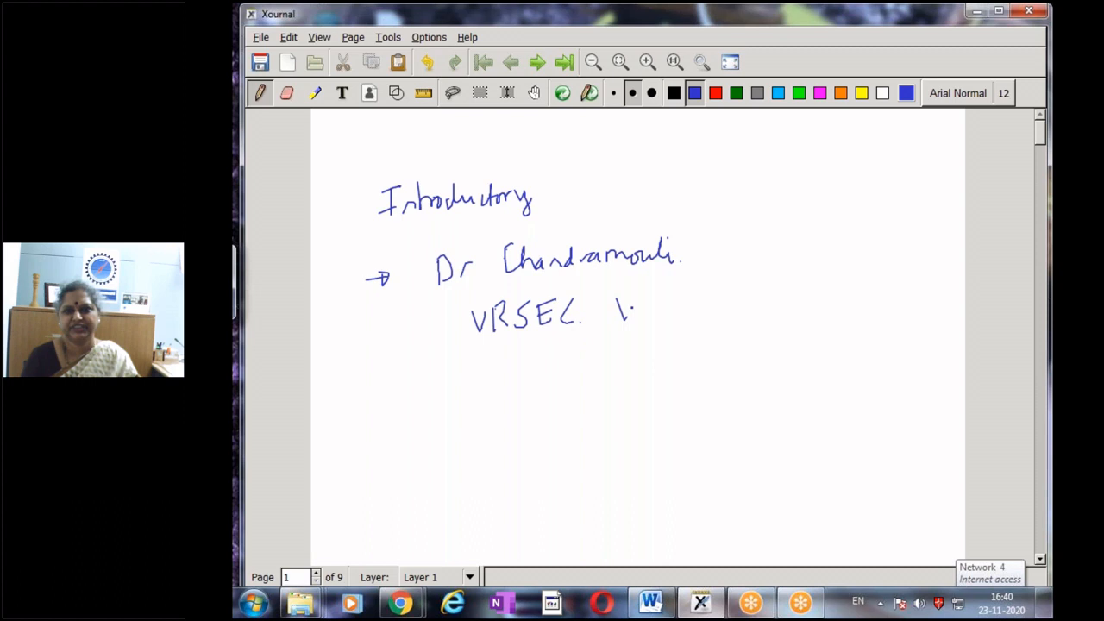
{"action": "left_click_drag", "start_coordinate": [616, 311], "coordinate": [741, 319]}
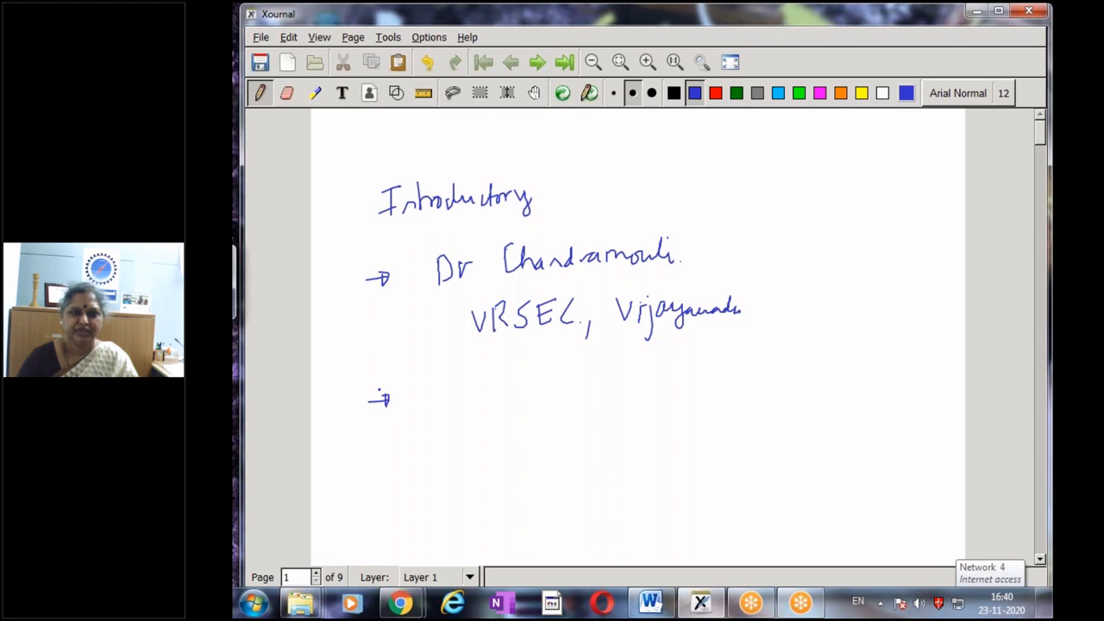
- Write 'KLCE, Guntur' after the second arrow with 'S&S' beneath it
{"action": "scroll", "scroll_direction": "down", "scroll_amount": 3}
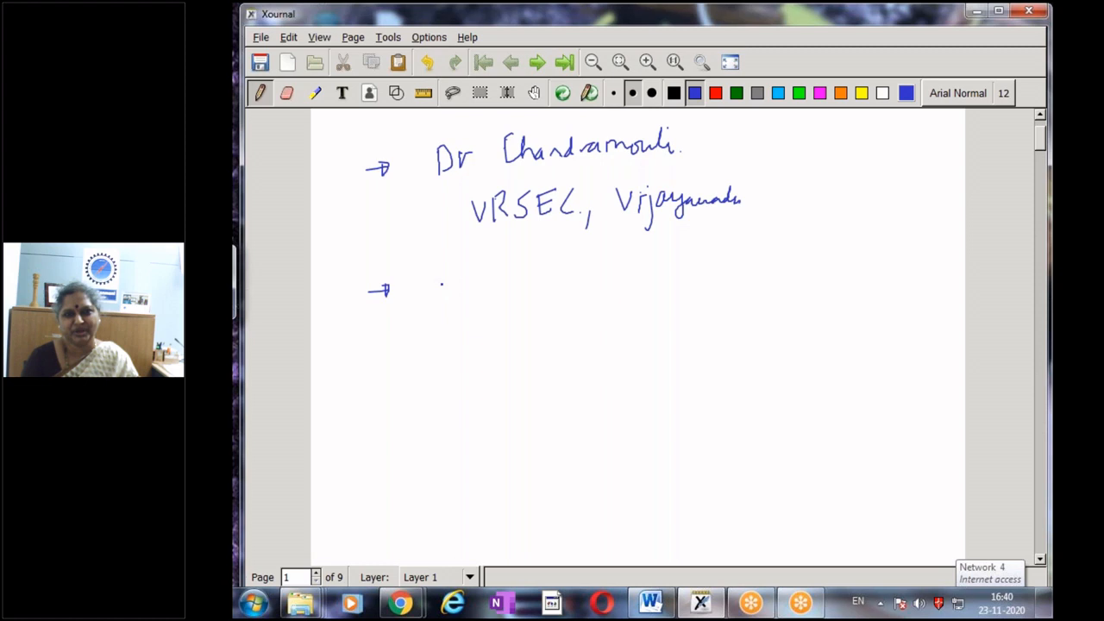
{"action": "left_click_drag", "start_coordinate": [442, 284], "coordinate": [539, 293]}
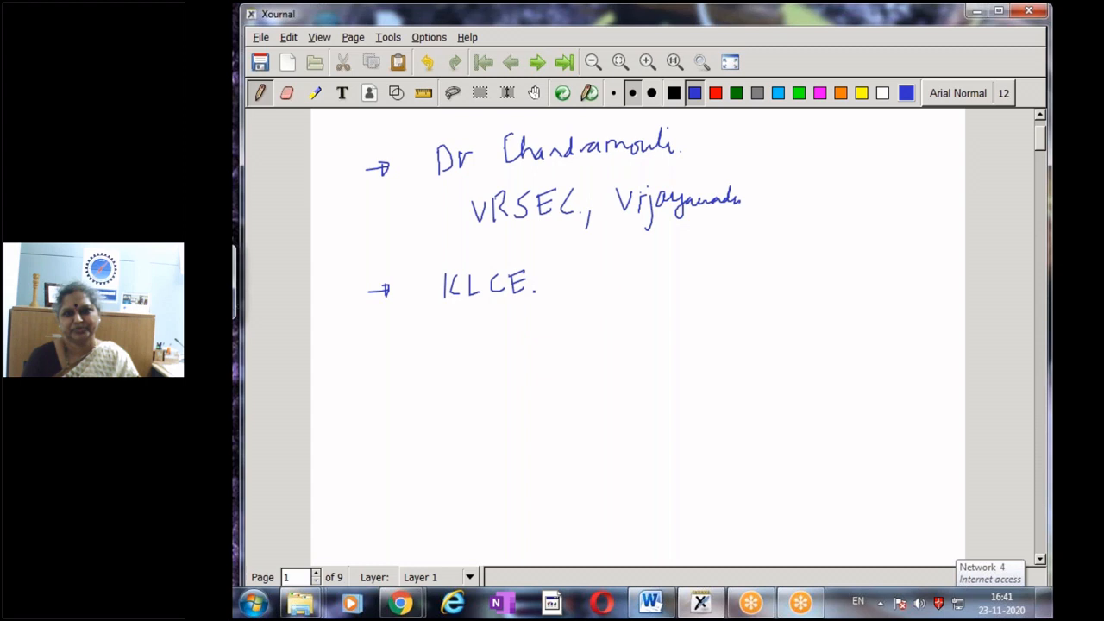
{"action": "left_click_drag", "start_coordinate": [569, 285], "coordinate": [672, 276]}
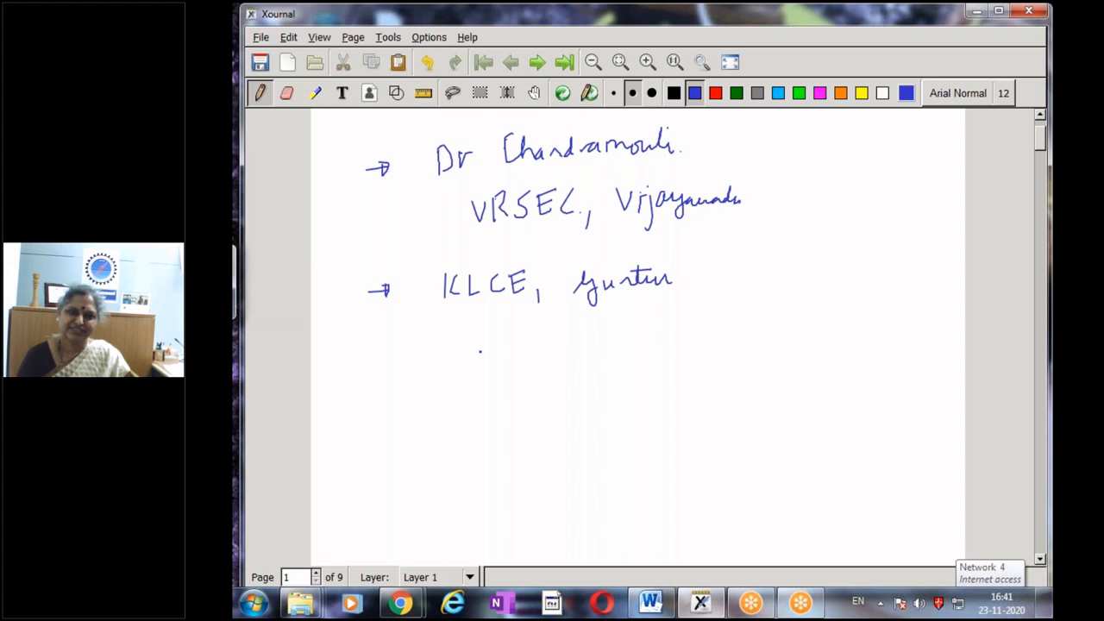
{"action": "left_click_drag", "start_coordinate": [444, 358], "coordinate": [509, 337]}
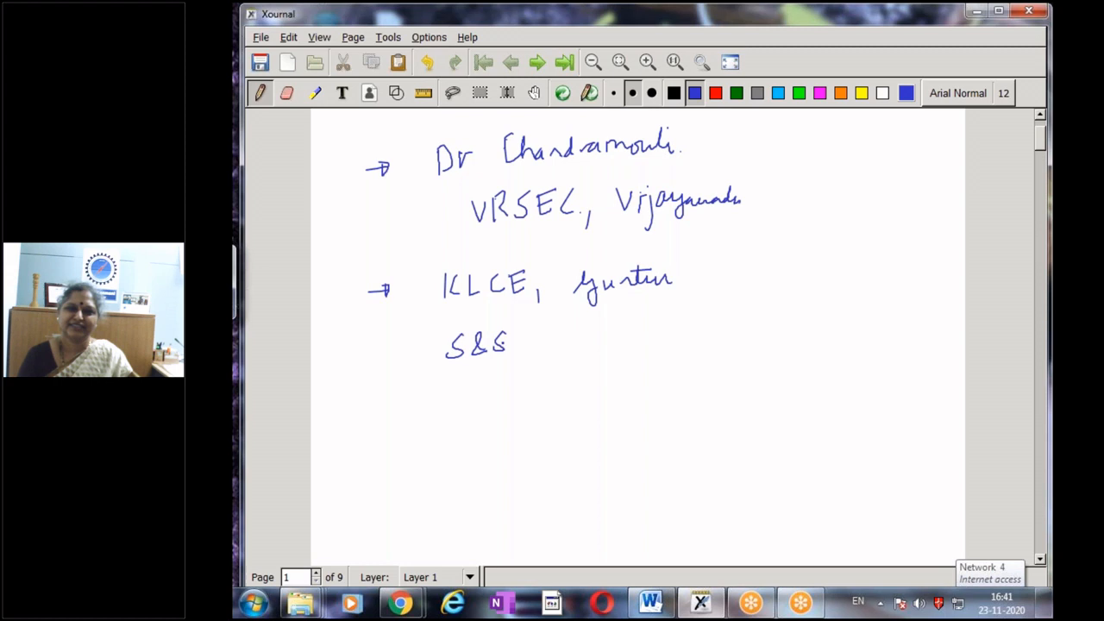
- Draw a third arrow bullet and write 'PhD. IISc' after it
{"action": "left_click_drag", "start_coordinate": [370, 409], "coordinate": [401, 406]}
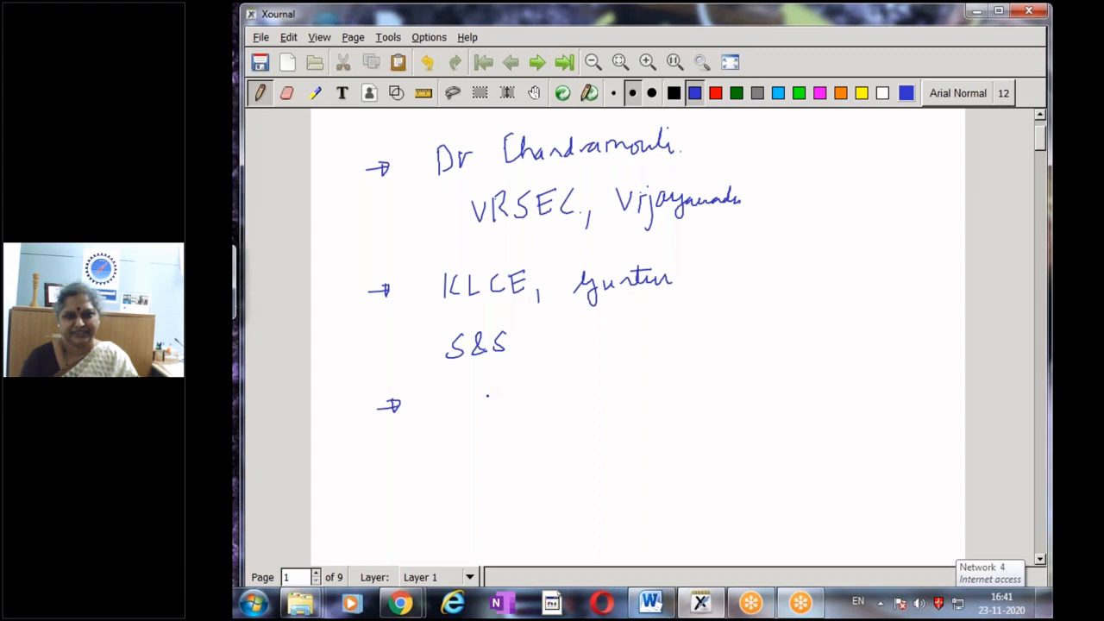
{"action": "left_click_drag", "start_coordinate": [453, 405], "coordinate": [492, 401]}
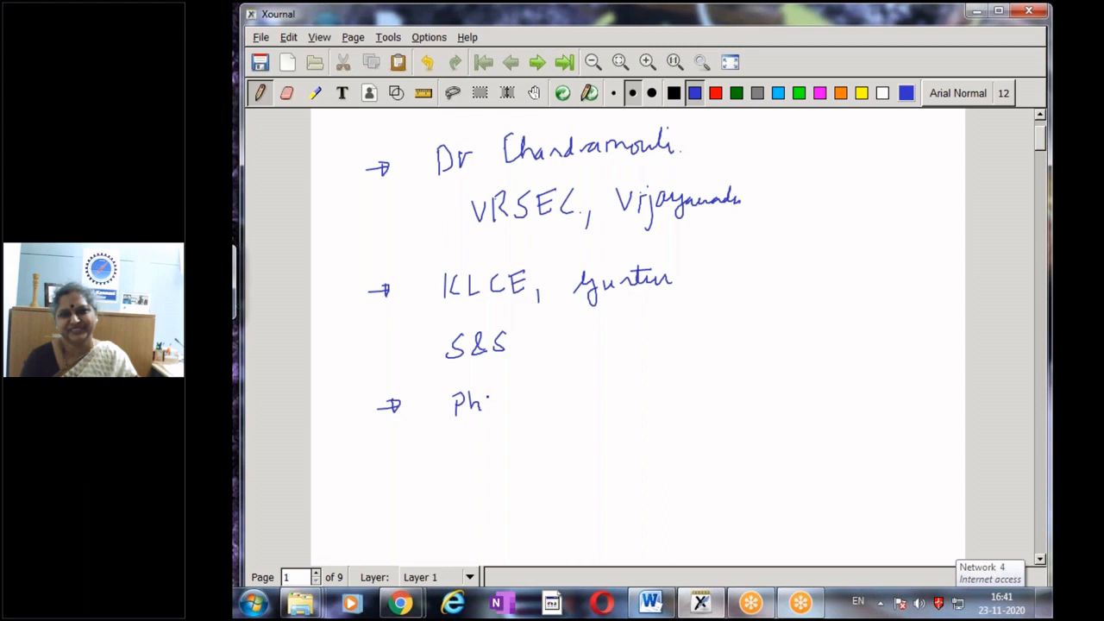
{"action": "left_click_drag", "start_coordinate": [492, 406], "coordinate": [643, 401]}
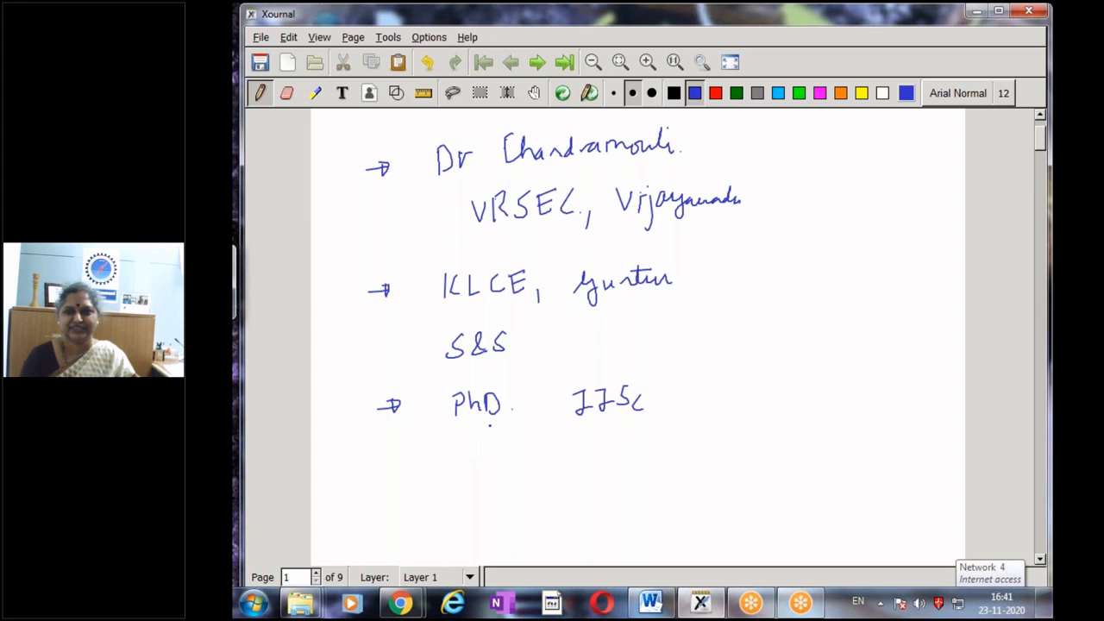
- Write '1995. BMSCE', 'Contents, DSP' with 'S&S', and 'Text books' with 'MOOCs' below
{"action": "scroll", "scroll_direction": "down", "scroll_amount": 3}
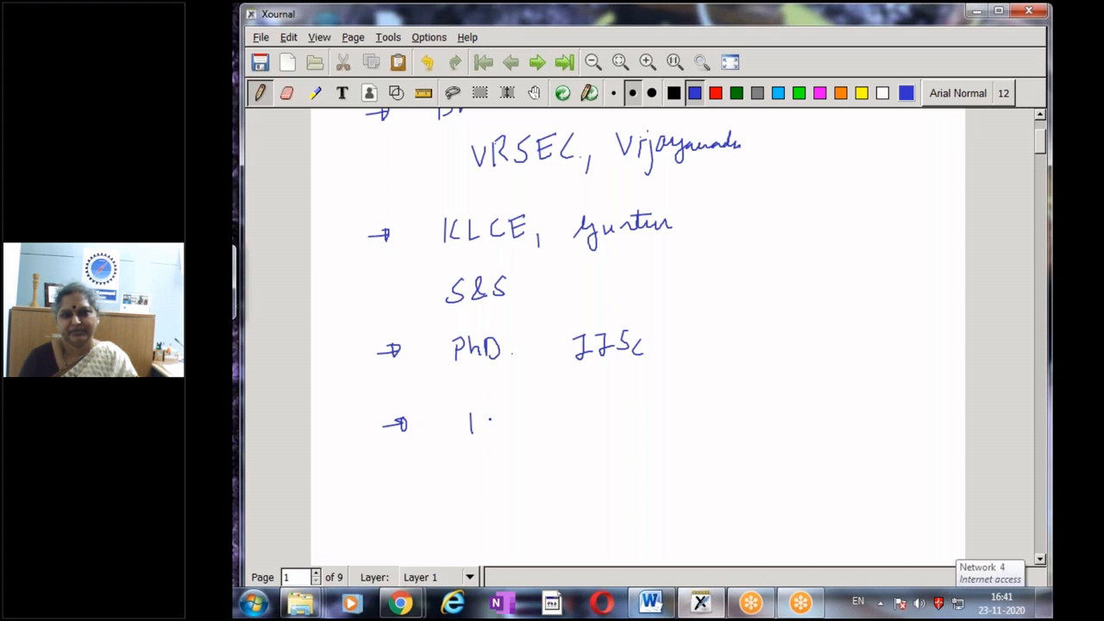
{"action": "left_click_drag", "start_coordinate": [470, 423], "coordinate": [655, 422]}
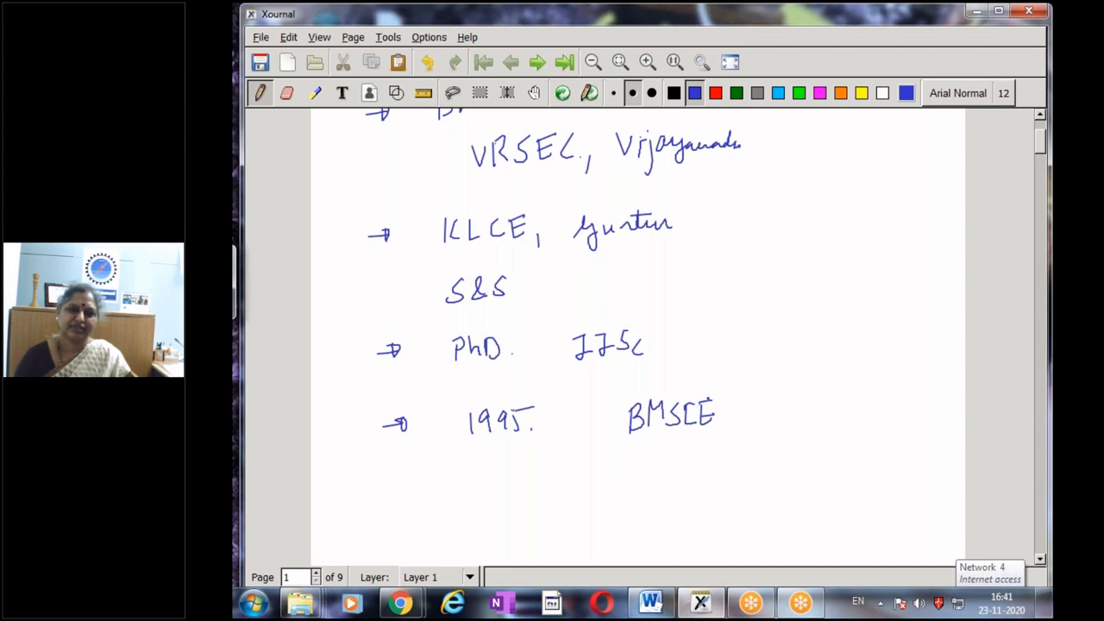
{"action": "scroll", "scroll_direction": "down", "scroll_amount": 3}
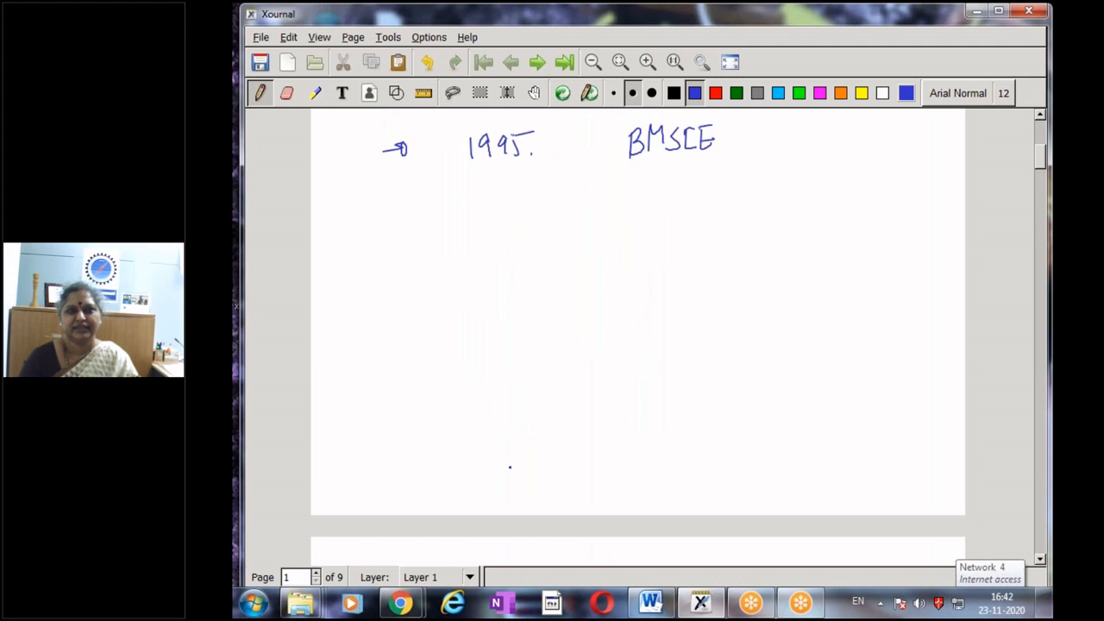
{"action": "left_click_drag", "start_coordinate": [393, 237], "coordinate": [531, 238]}
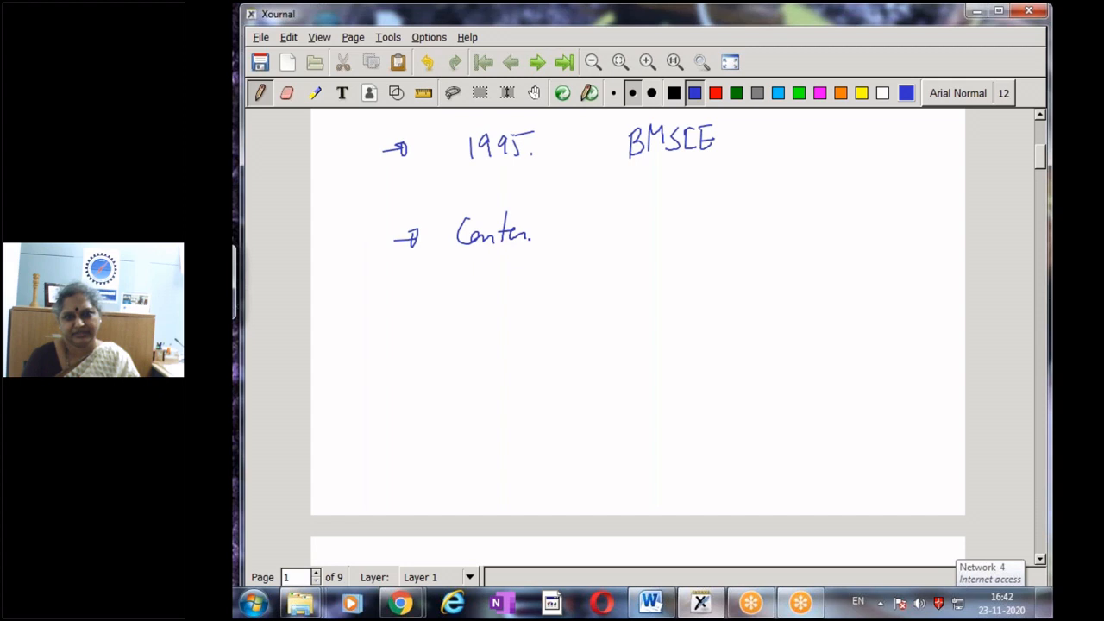
{"action": "left_click_drag", "start_coordinate": [595, 228], "coordinate": [655, 229]}
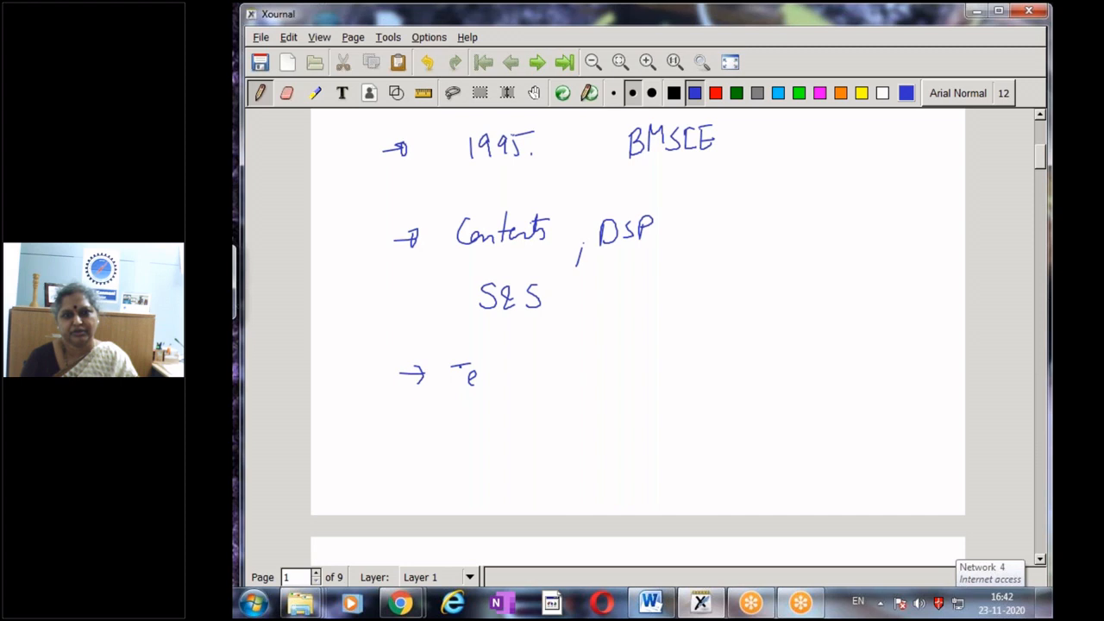
{"action": "left_click_drag", "start_coordinate": [449, 370], "coordinate": [639, 371]}
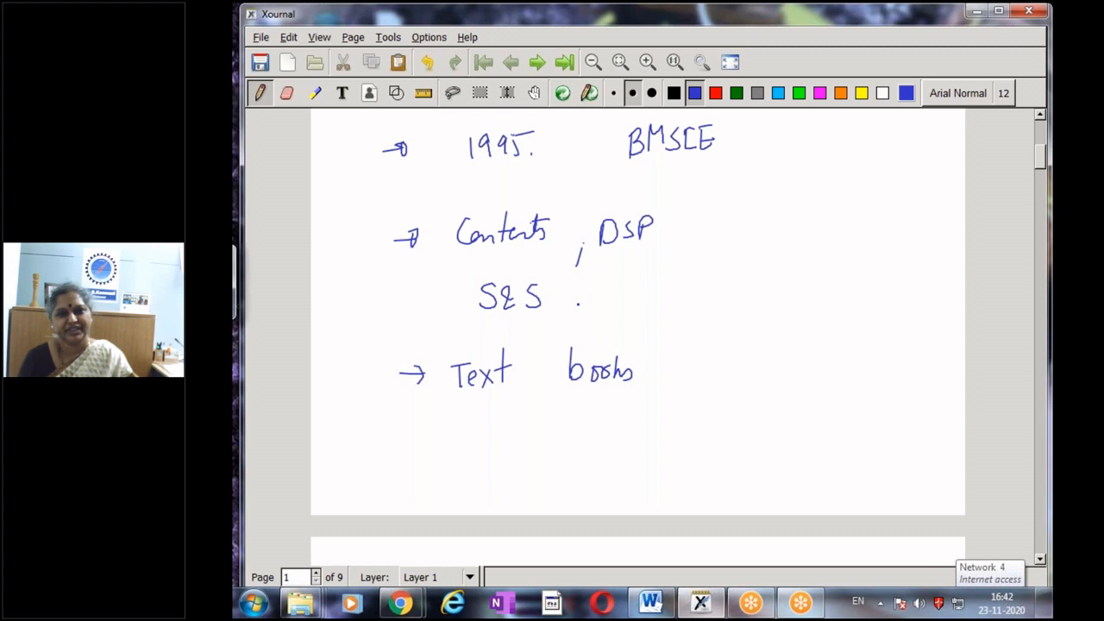
{"action": "left_click_drag", "start_coordinate": [496, 431], "coordinate": [587, 432]}
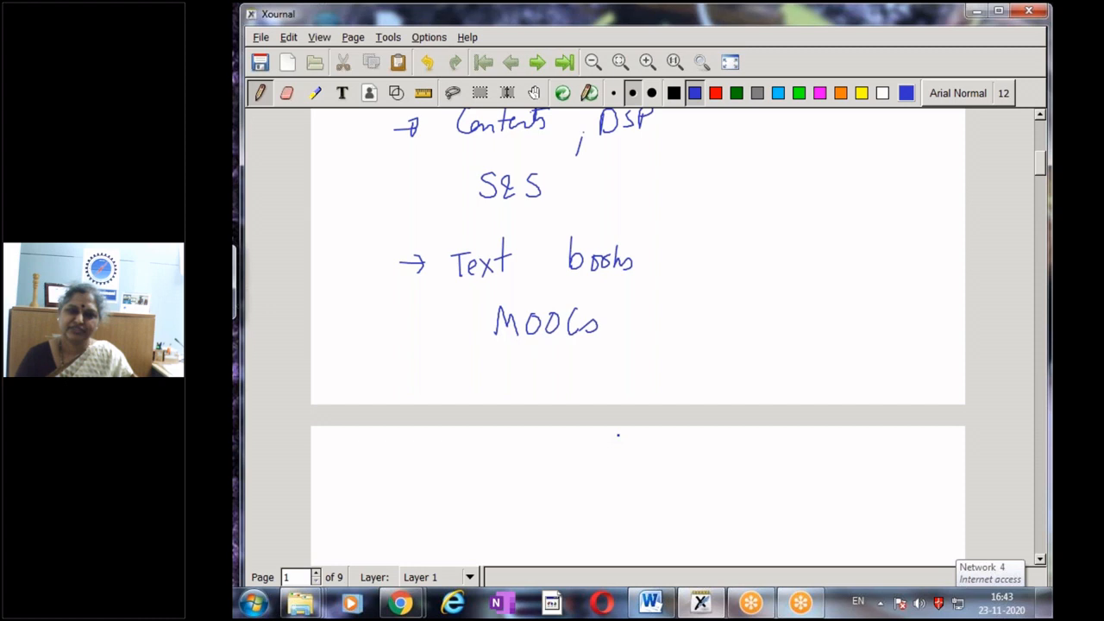
- Scroll down to the top of page 2 of the notes
{"action": "scroll", "scroll_direction": "down", "scroll_amount": 3}
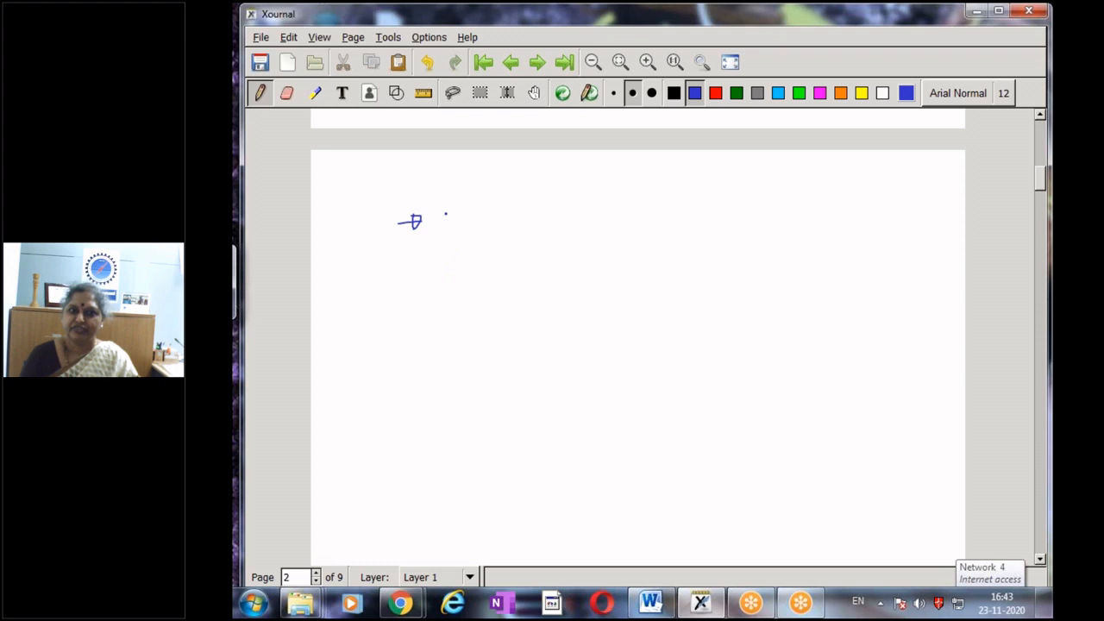
- Handwrite arrow points 'Teacher', 'Not a replacement' and 'Content' on page 2, beginning item '1.'
{"action": "left_click_drag", "start_coordinate": [448, 219], "coordinate": [569, 220]}
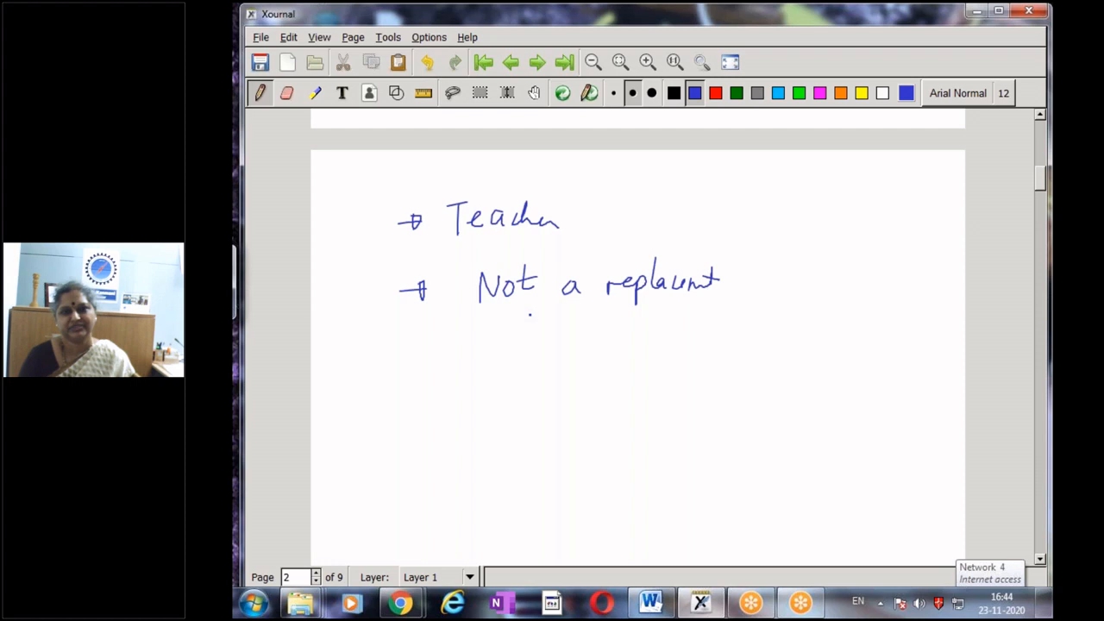
{"action": "scroll", "scroll_direction": "down", "scroll_amount": 3}
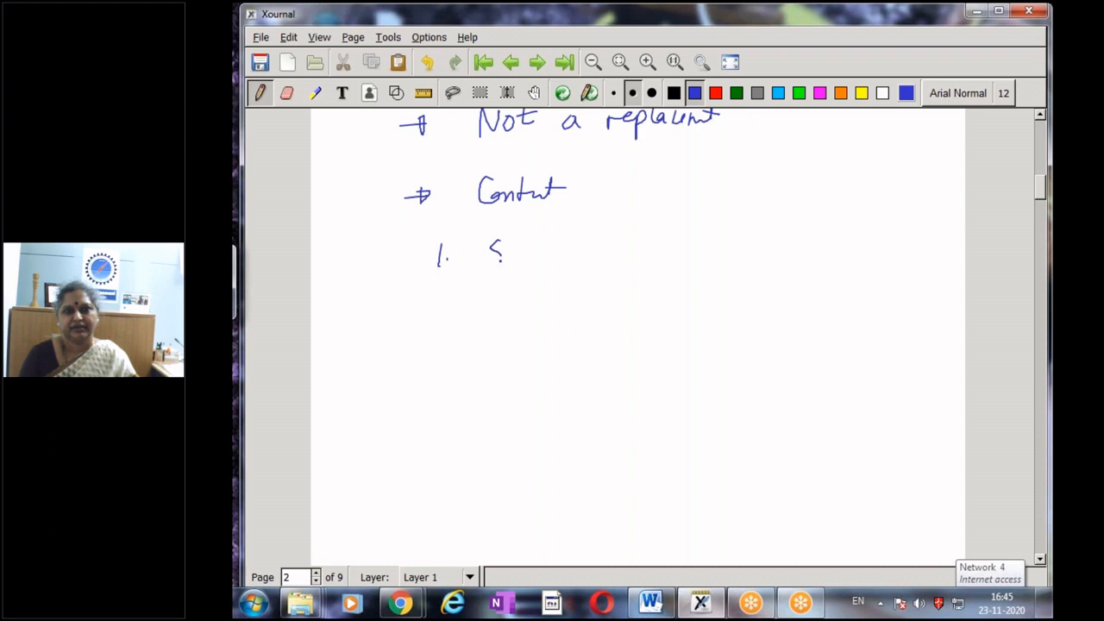
- Write topics 1–7: Sampling Theorem, LTI, Convolution Sum, DFT, FIR, IIR, Wavelets
{"action": "left_click_drag", "start_coordinate": [487, 255], "coordinate": [699, 258]}
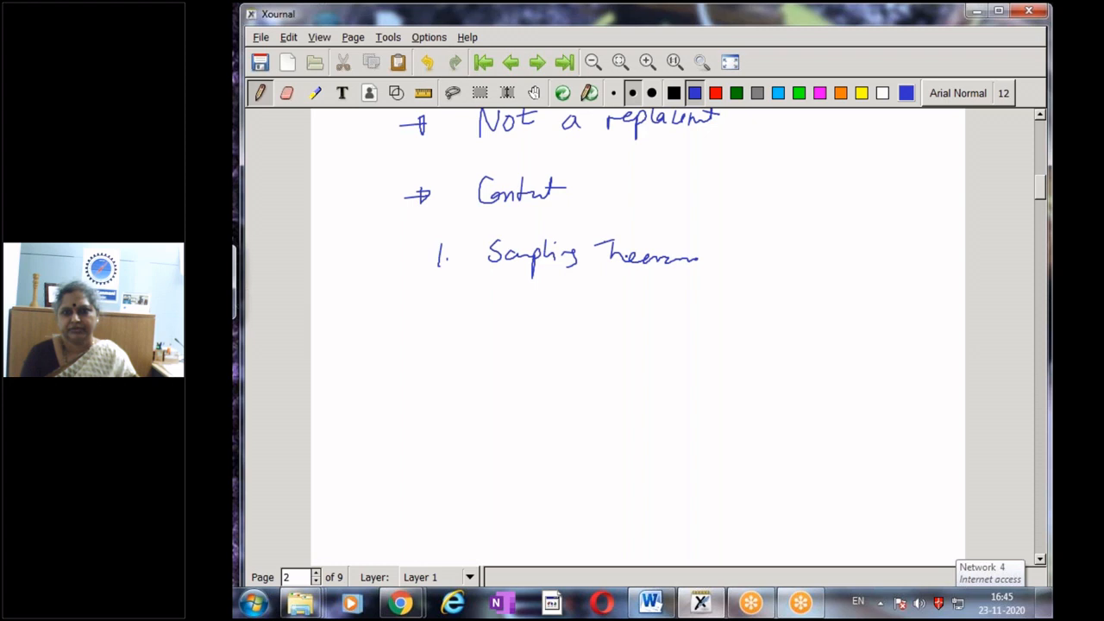
{"action": "left_click_drag", "start_coordinate": [436, 311], "coordinate": [543, 310]}
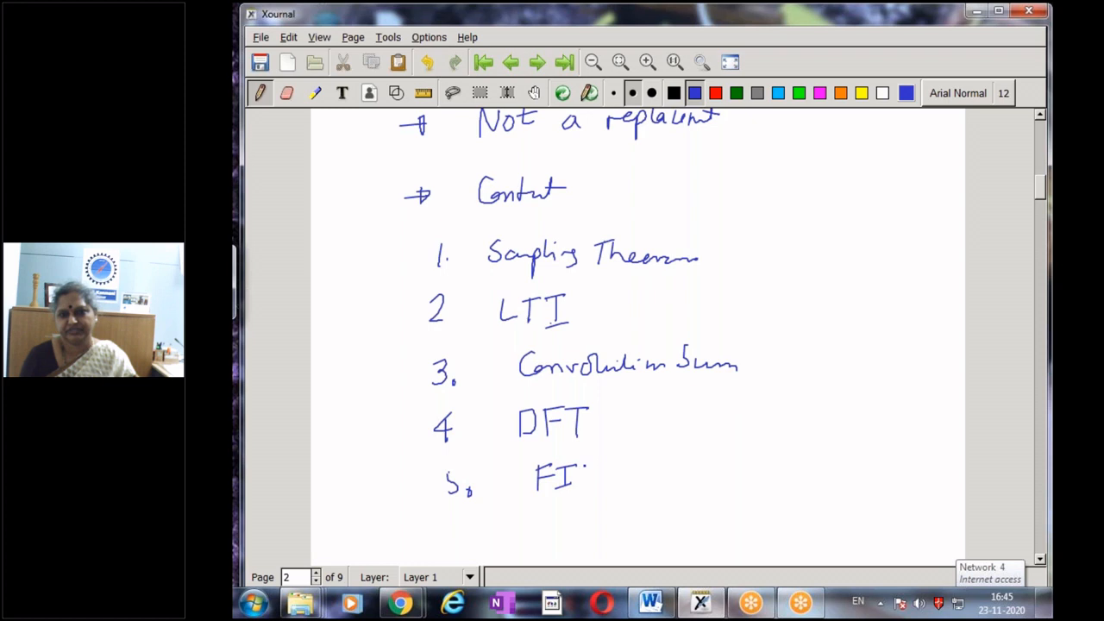
{"action": "scroll", "scroll_direction": "down", "scroll_amount": 3}
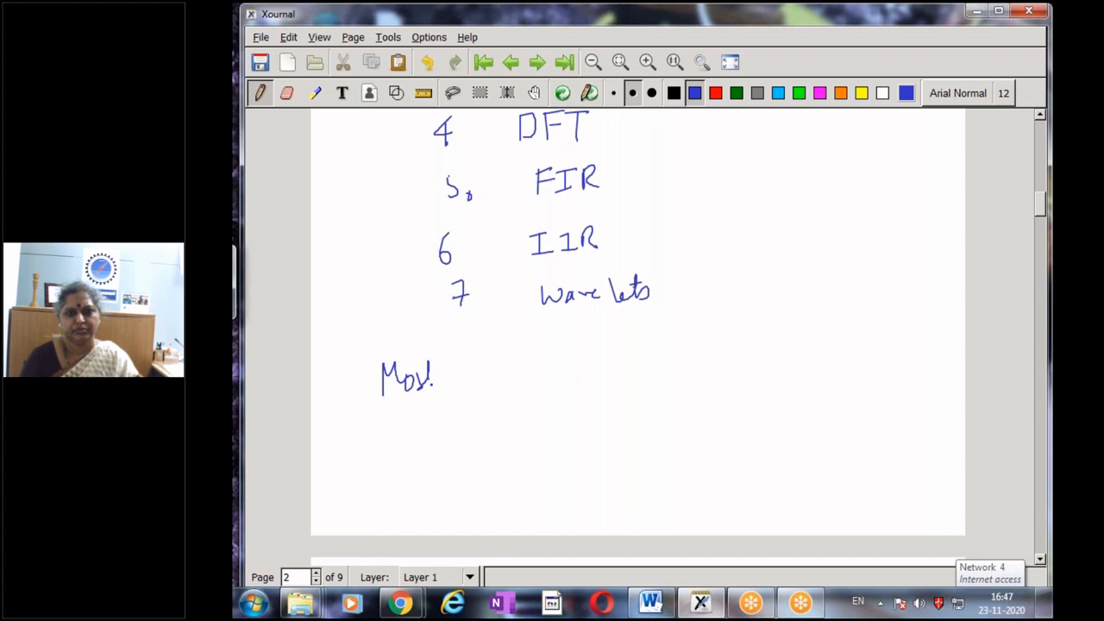
- Write 'Most of concepts' with 'experiments' below, then scroll to the next blank page
{"action": "left_click_drag", "start_coordinate": [449, 371], "coordinate": [603, 371]}
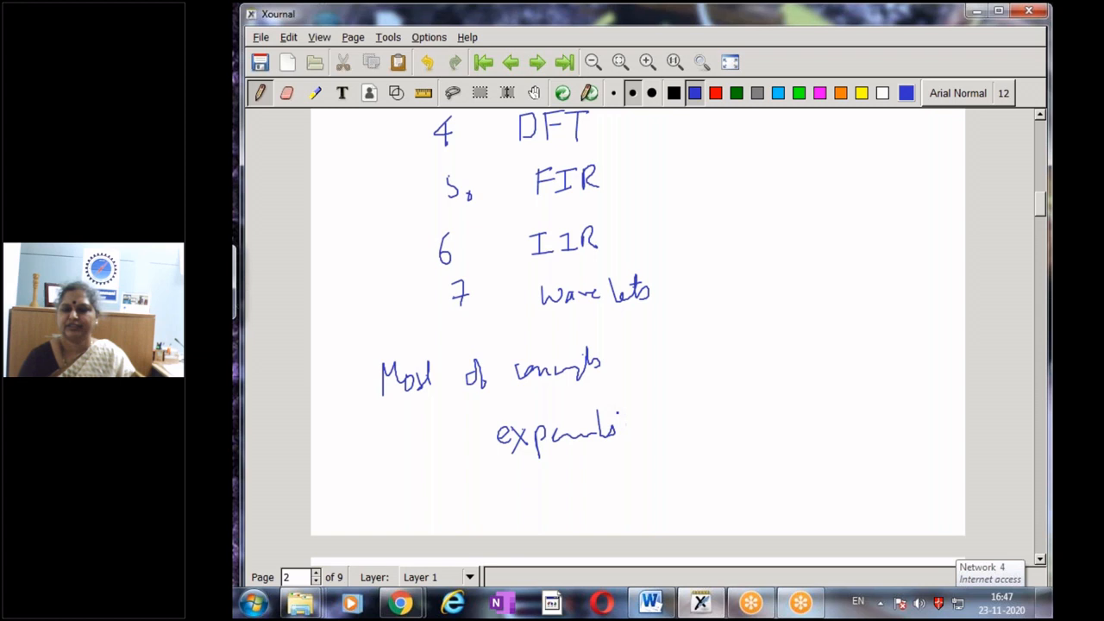
{"action": "scroll", "scroll_direction": "down", "scroll_amount": 3}
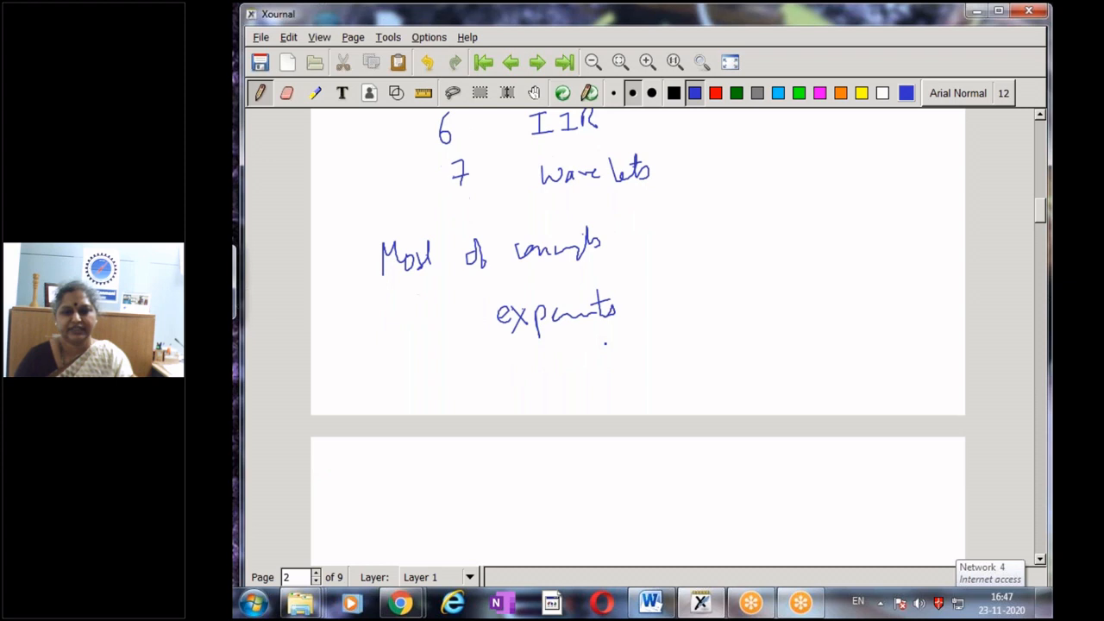
{"action": "scroll", "scroll_direction": "down", "scroll_amount": 3}
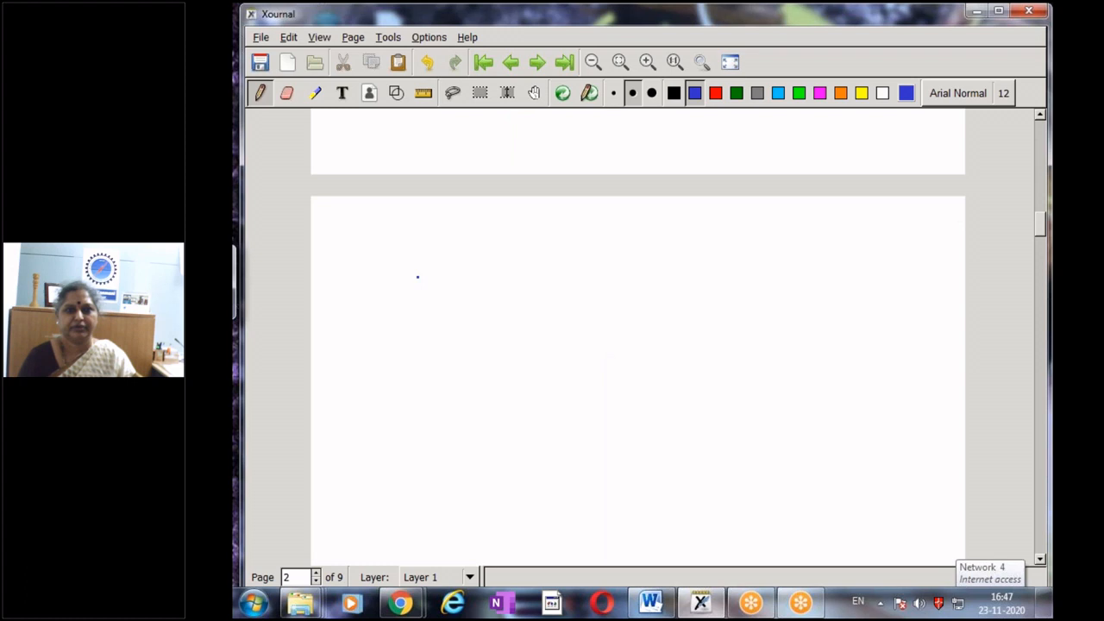
- Handwrite 'Matlab', 'Multisim' and 'DSP audio' on page 3
{"action": "left_click_drag", "start_coordinate": [405, 289], "coordinate": [483, 297]}
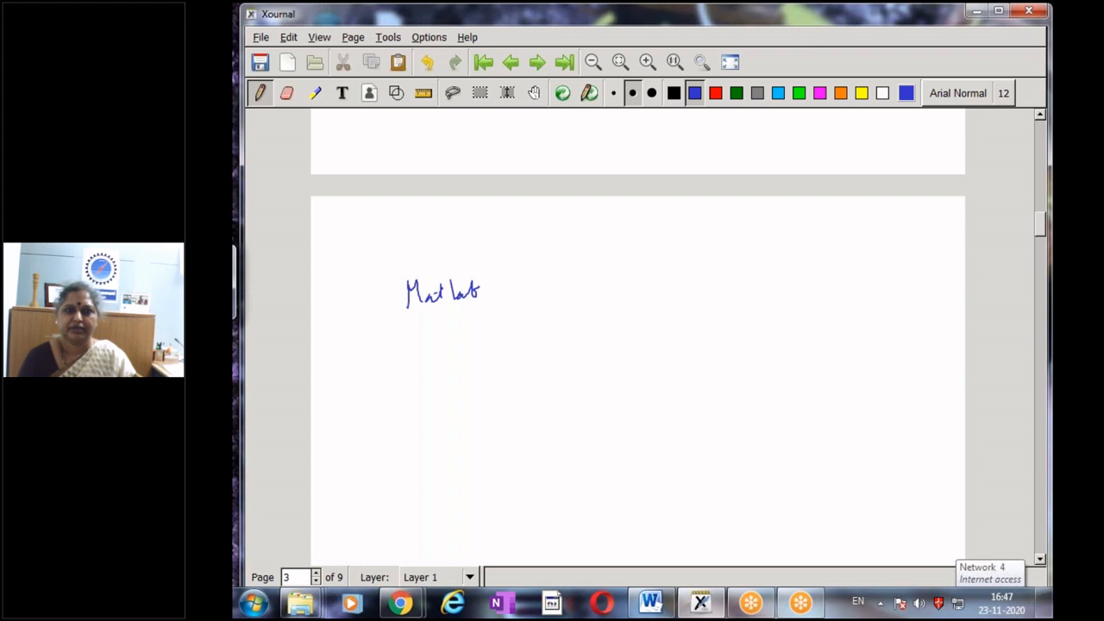
{"action": "left_click_drag", "start_coordinate": [414, 337], "coordinate": [483, 345]}
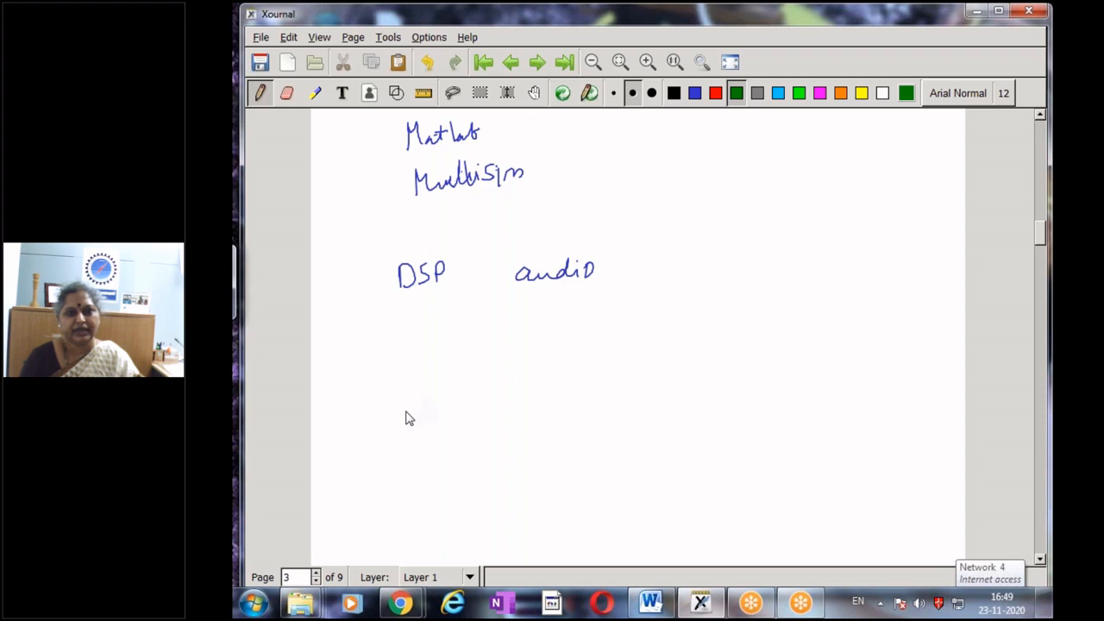
- Write 'gotomeeting' in green ink below 'DSP audio', then scroll to check the page below
{"action": "left_click_drag", "start_coordinate": [400, 414], "coordinate": [526, 405]}
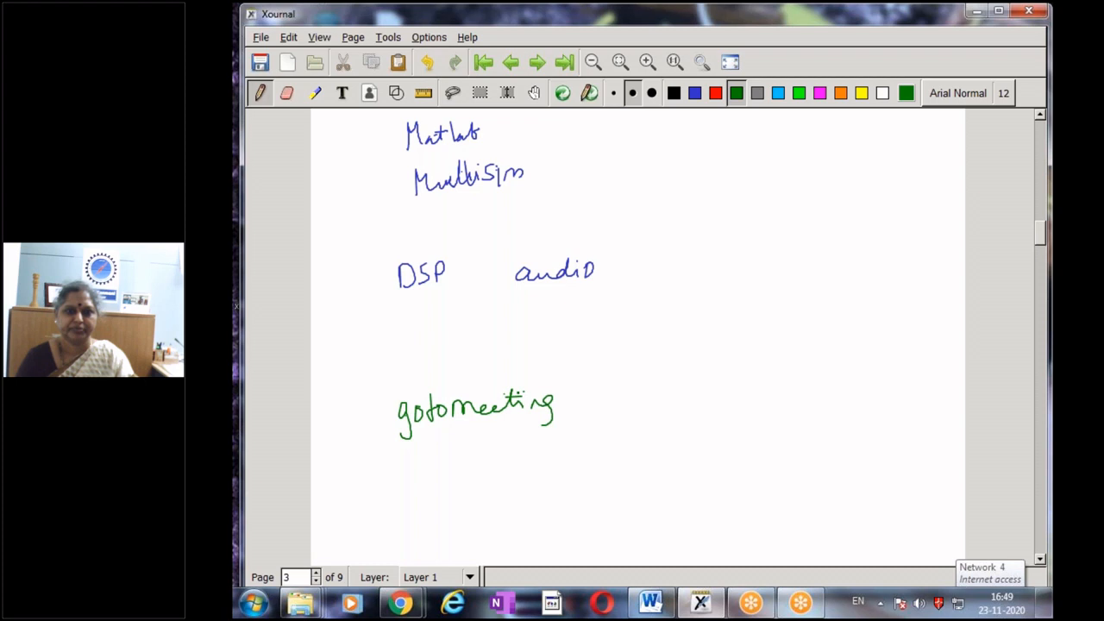
{"action": "scroll", "scroll_direction": "down", "scroll_amount": 3}
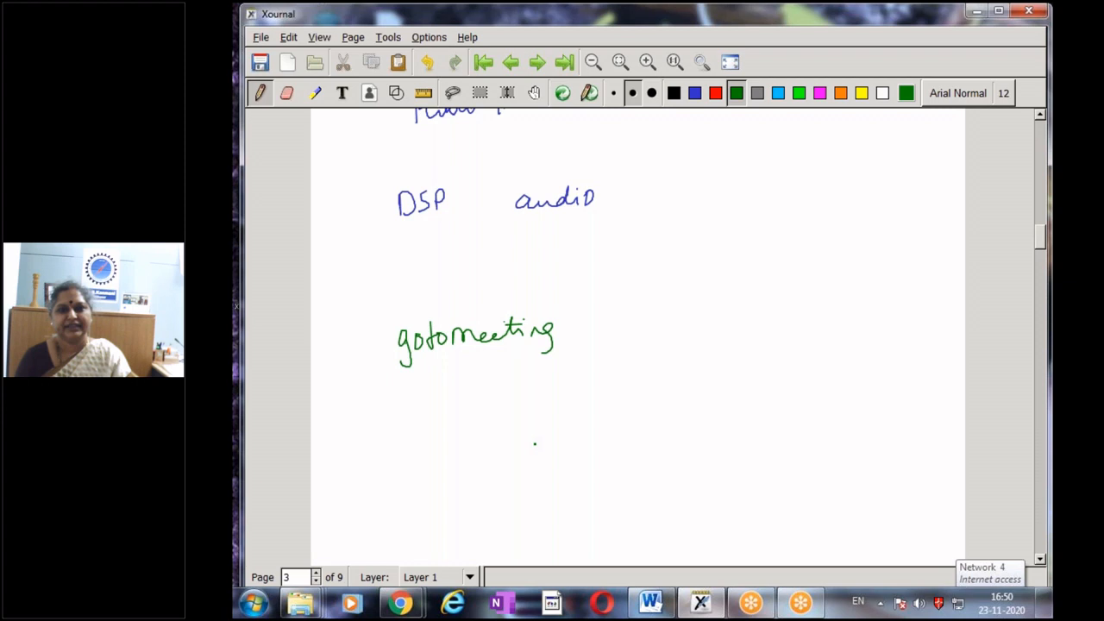
{"action": "scroll", "scroll_direction": "up", "scroll_amount": 3}
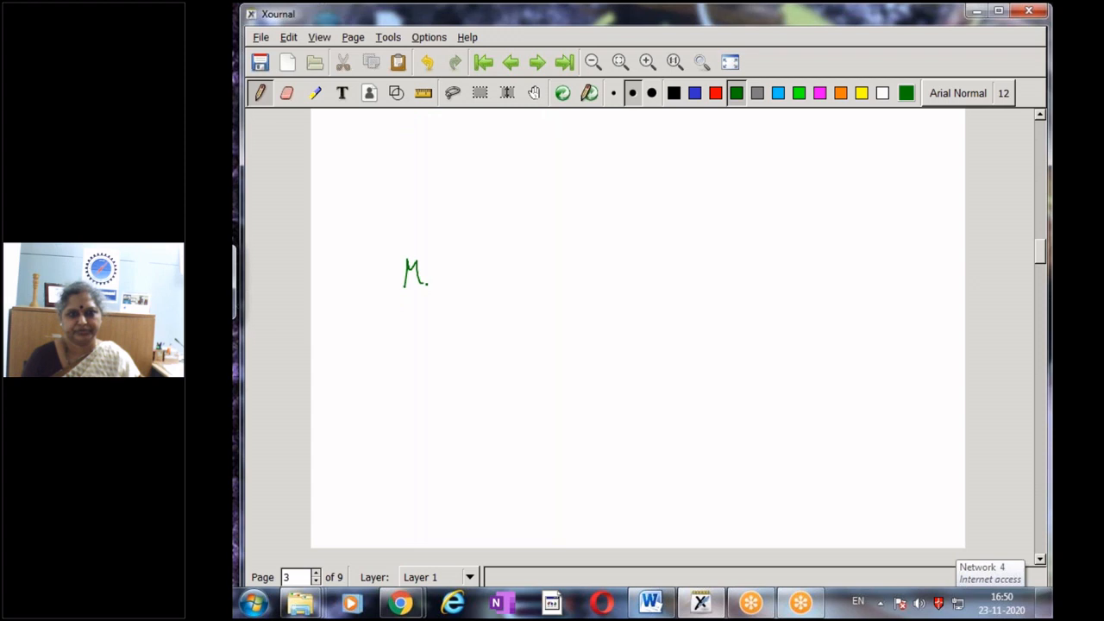
- Write 'Mark Yoder, Rose-Hulman' in green with 'DSP, First' on the line below
{"action": "left_click_drag", "start_coordinate": [423, 276], "coordinate": [557, 276]}
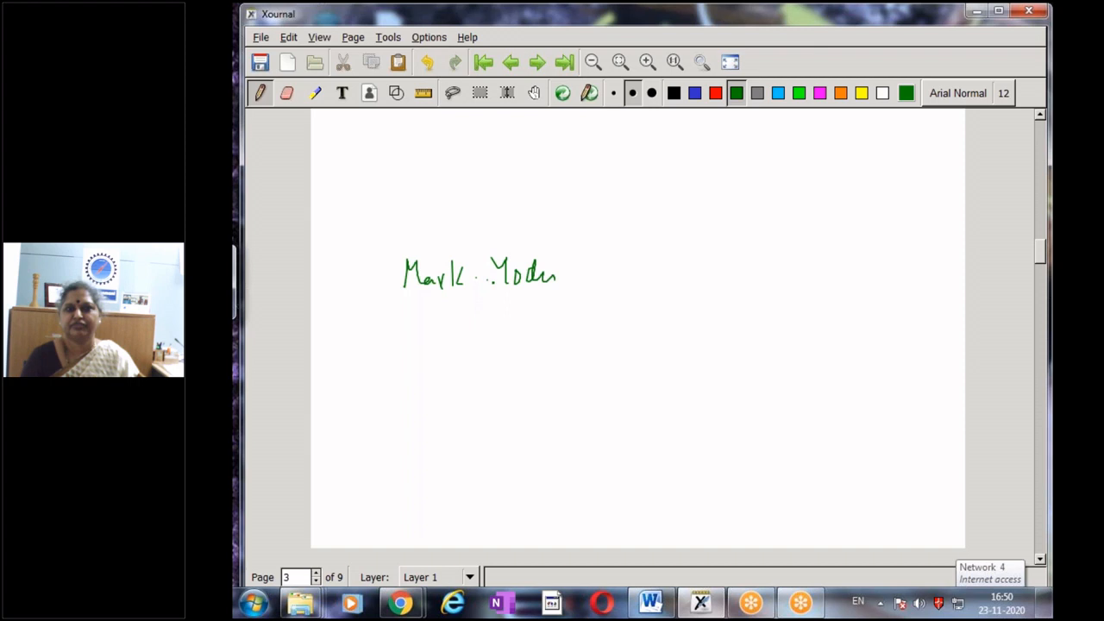
{"action": "left_click_drag", "start_coordinate": [608, 267], "coordinate": [673, 259]}
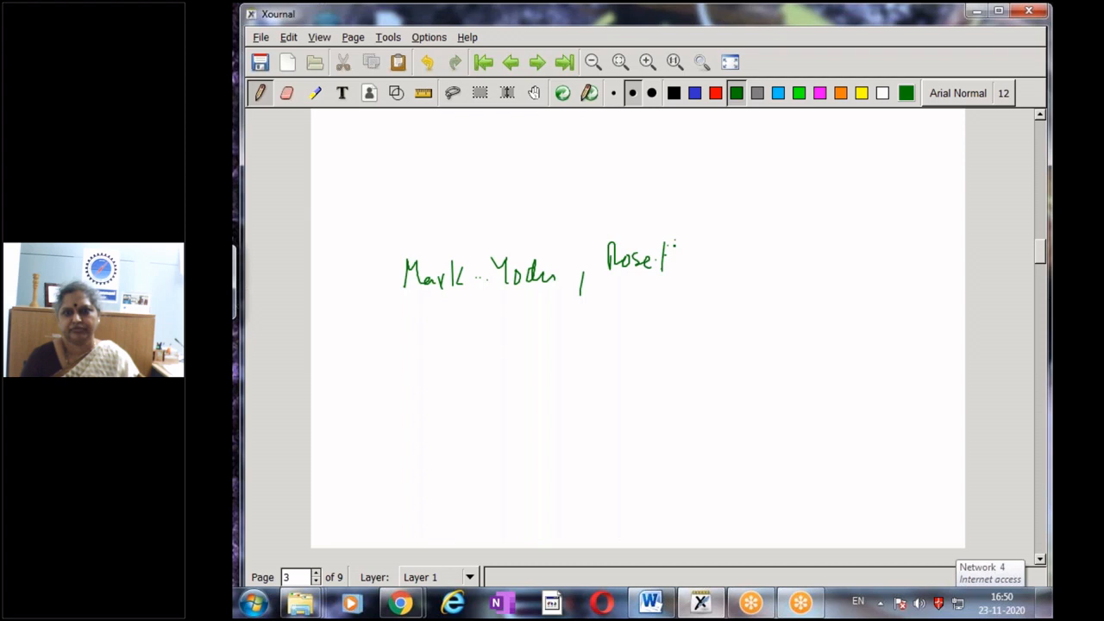
{"action": "left_click_drag", "start_coordinate": [656, 259], "coordinate": [729, 263]}
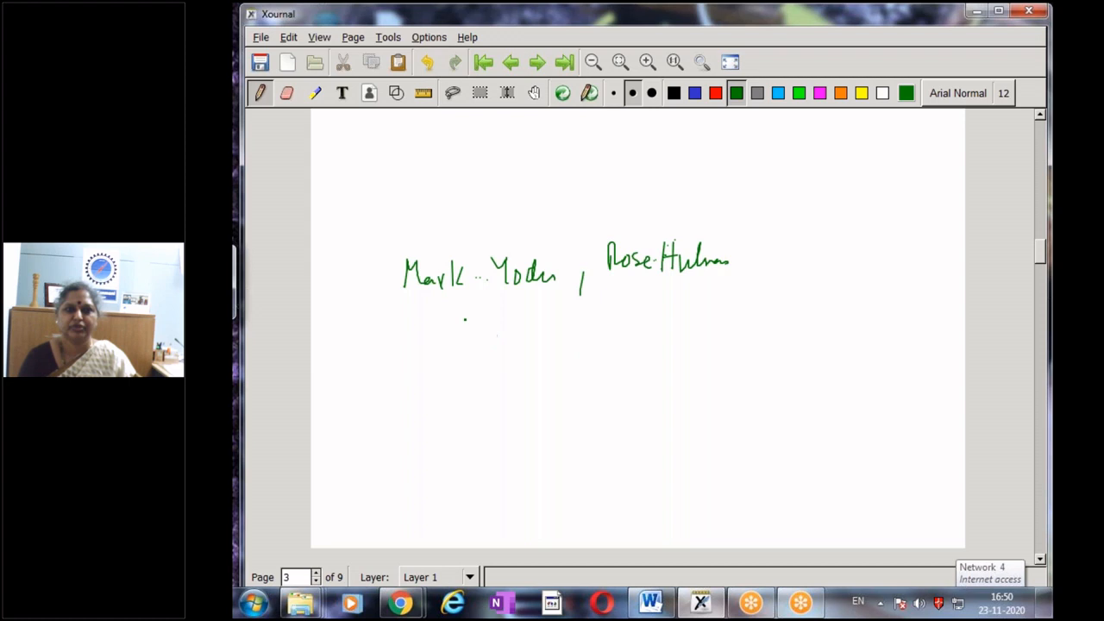
{"action": "left_click_drag", "start_coordinate": [462, 332], "coordinate": [565, 323]}
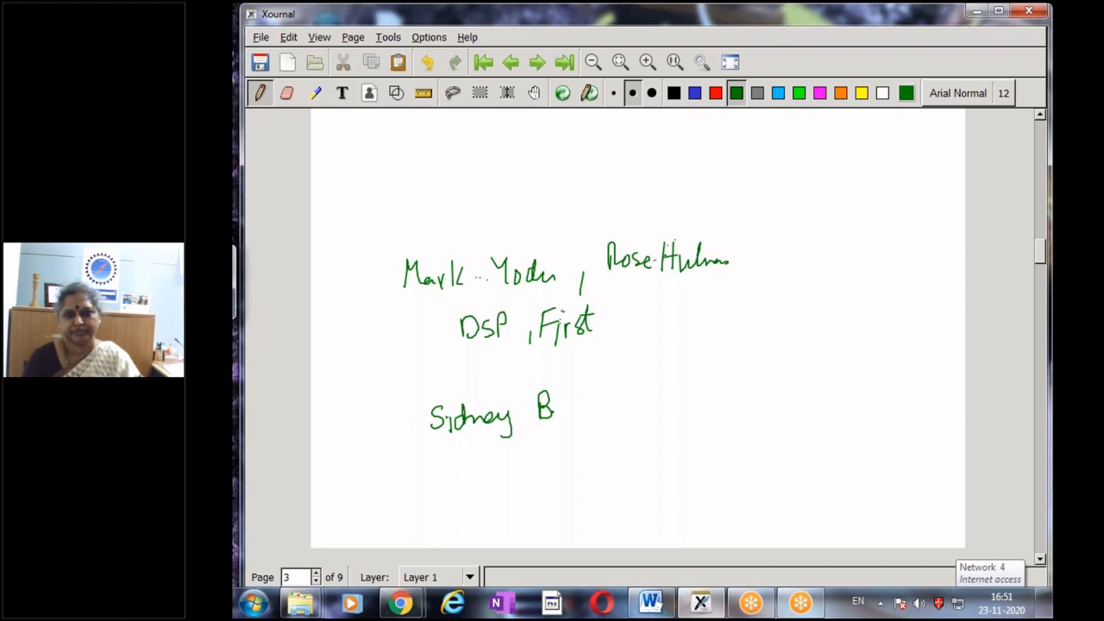
- Write 'Sidney Burrus, Rice Univ' in green below 'DSP, First', then scroll to a blank page
{"action": "left_click_drag", "start_coordinate": [552, 405], "coordinate": [656, 461]}
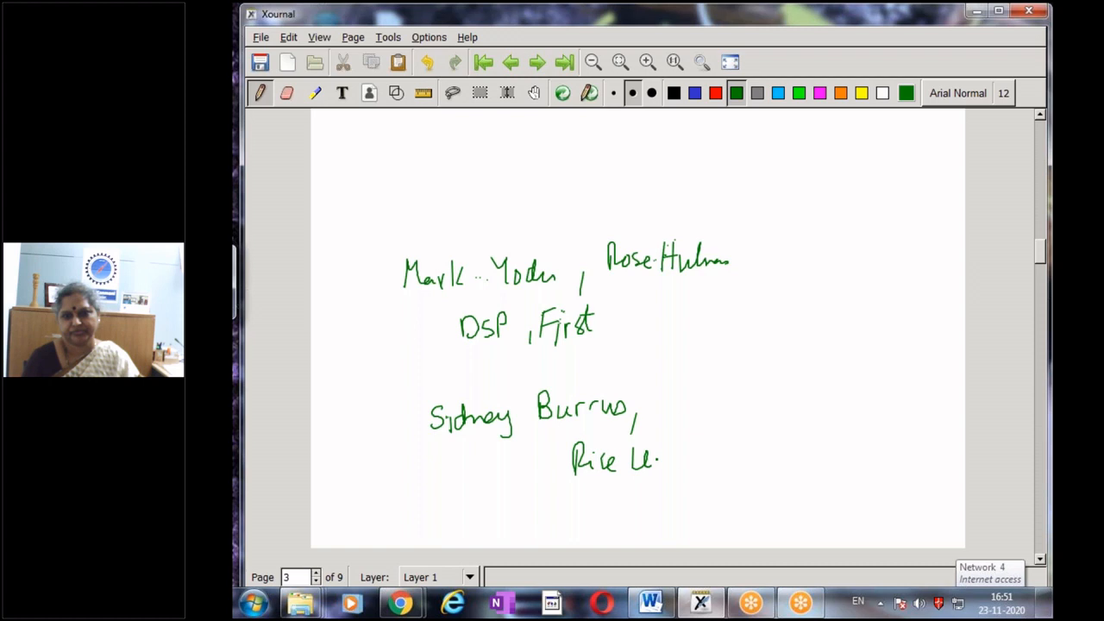
{"action": "left_click_drag", "start_coordinate": [660, 465], "coordinate": [686, 470]}
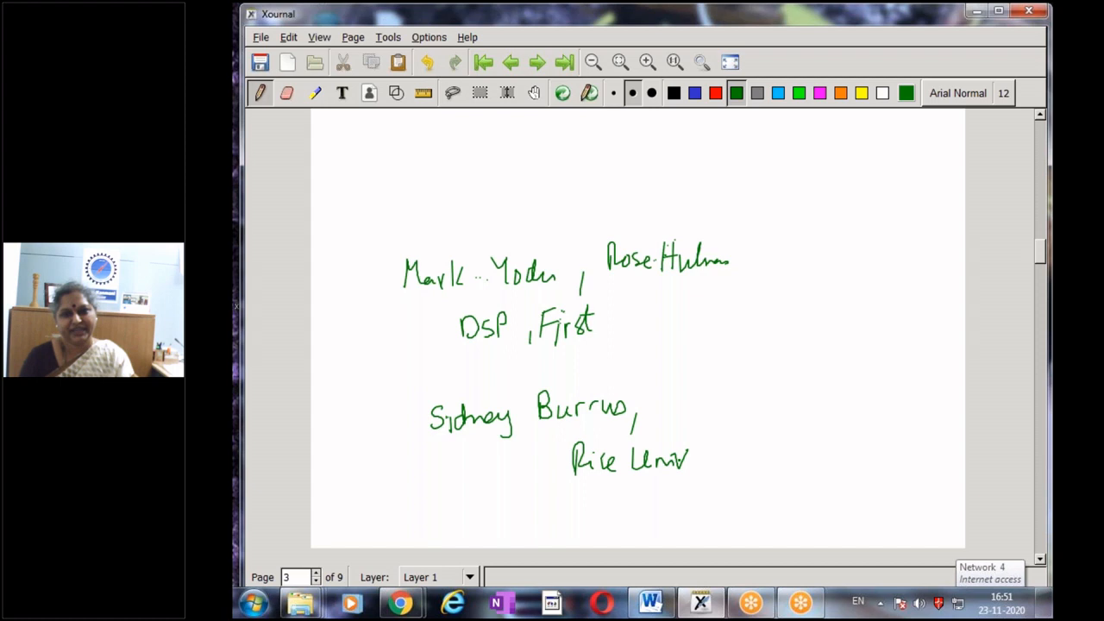
{"action": "scroll", "scroll_direction": "down", "scroll_amount": 3}
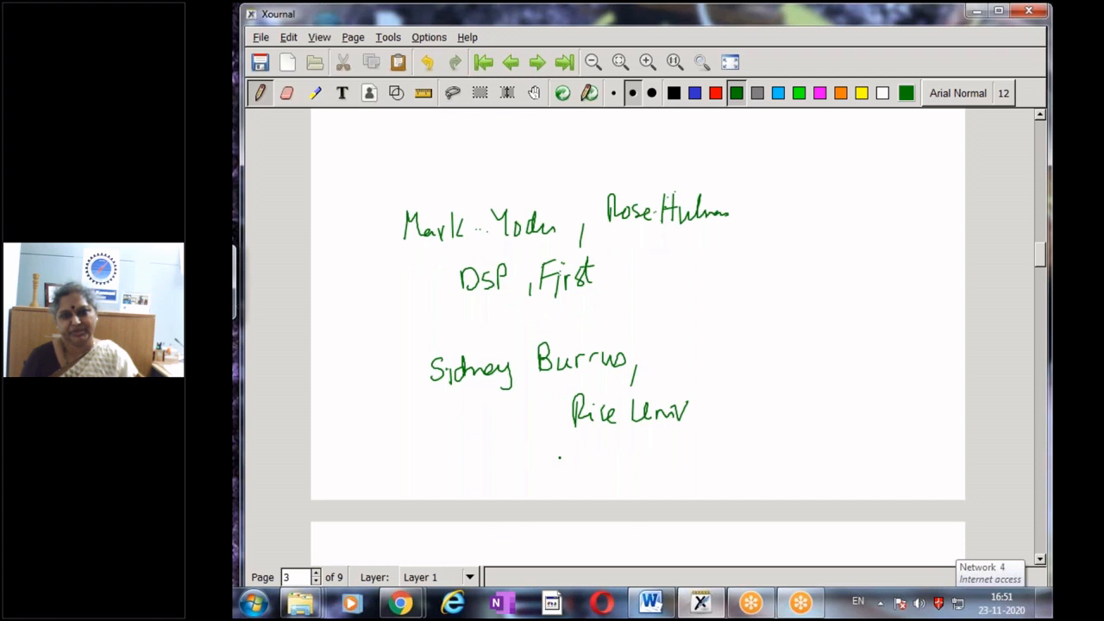
{"action": "left_click_drag", "start_coordinate": [546, 461], "coordinate": [656, 478]}
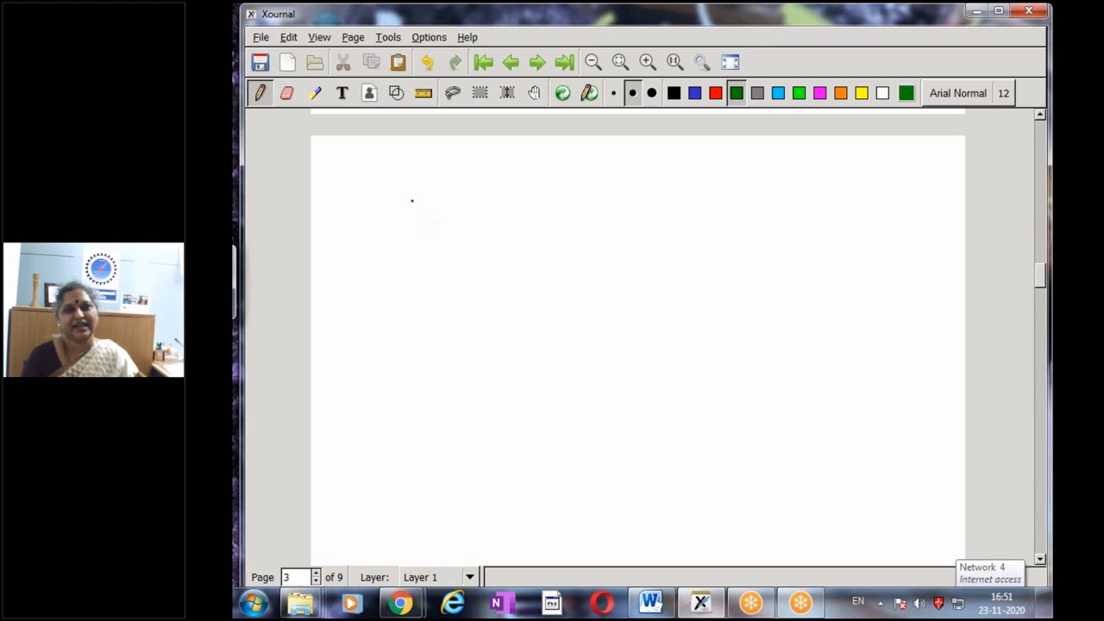
- Write 'Prof Simon Haykin' in green atop page 4 and switch the ink to blue
{"action": "left_click_drag", "start_coordinate": [395, 182], "coordinate": [483, 194]}
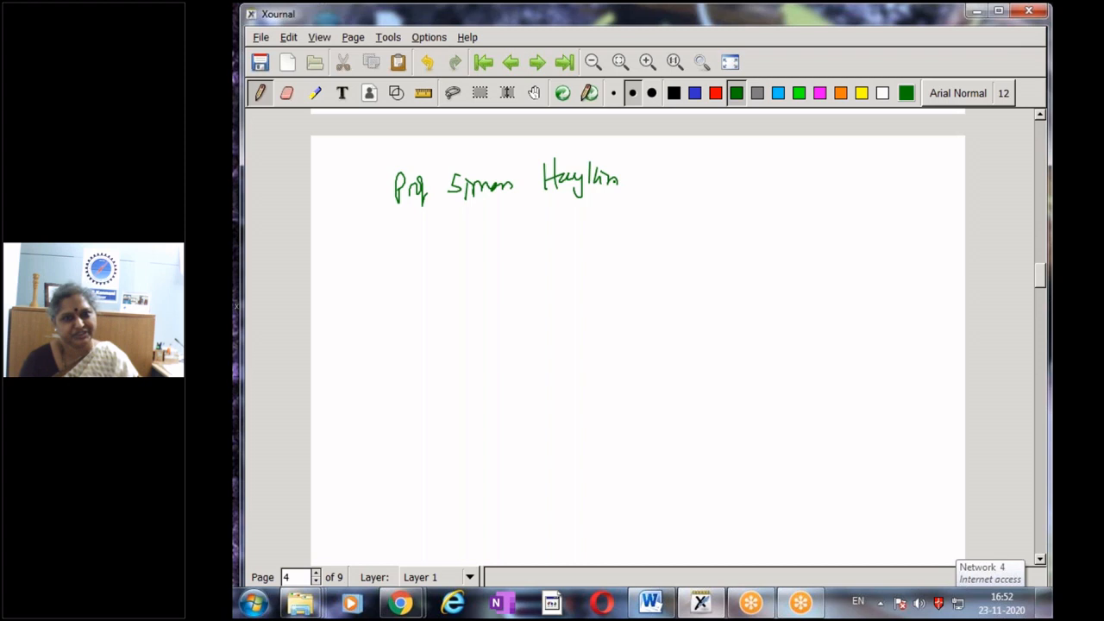
{"action": "left_click", "coordinate": [498, 265]}
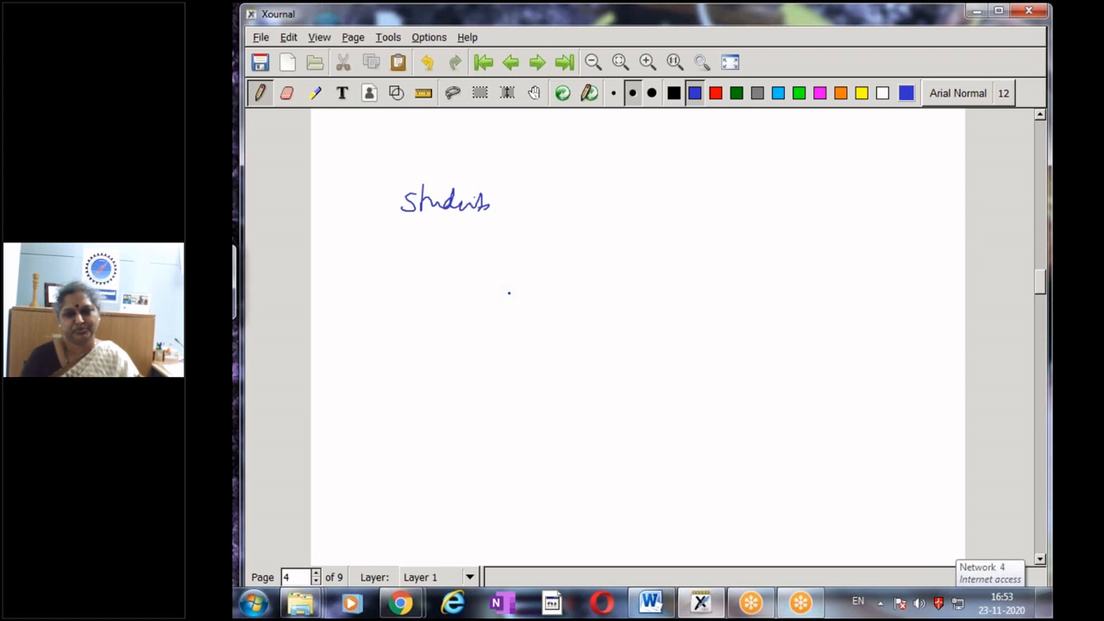
- Add blue handwriting beneath the 'Students' heading on page 4
{"action": "left_click_drag", "start_coordinate": [405, 280], "coordinate": [466, 384]}
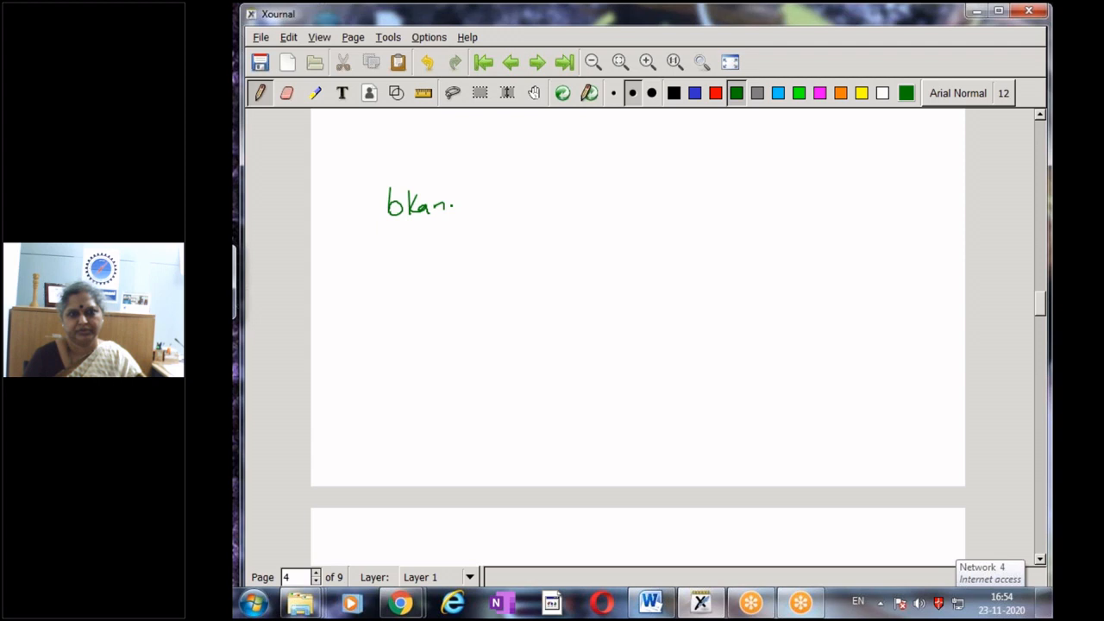
- Continue the green feedback email address on the 'bKan' line of page 4
{"action": "left_click_drag", "start_coordinate": [457, 202], "coordinate": [565, 207]}
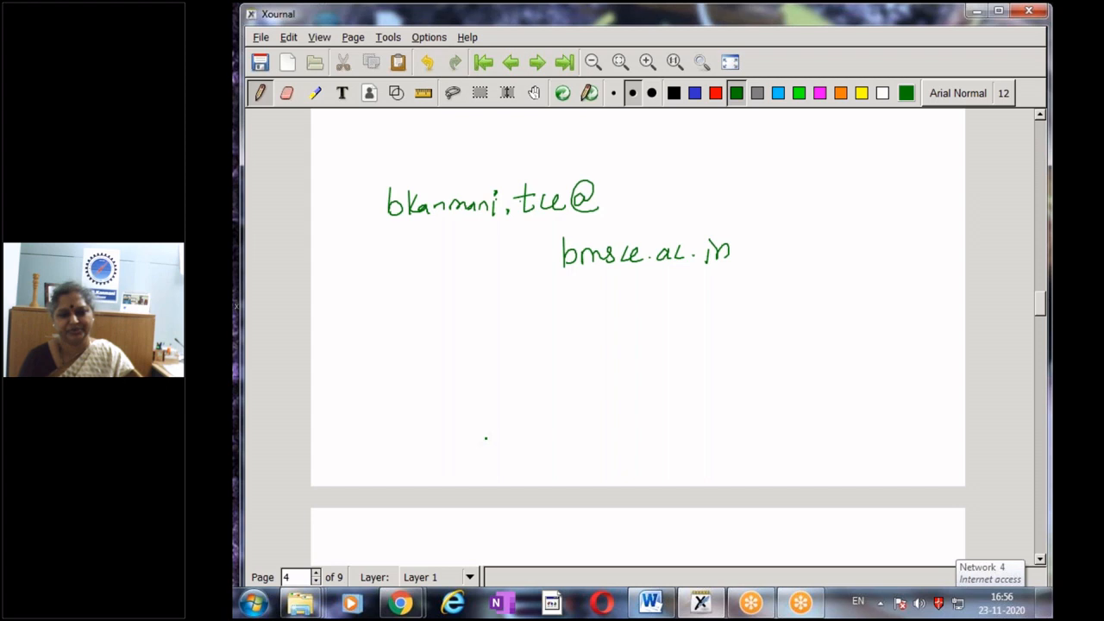
- Begin writing 'pandemic' in green below the email address, so far reading 'pandit'
{"action": "left_click_drag", "start_coordinate": [423, 371], "coordinate": [432, 406]}
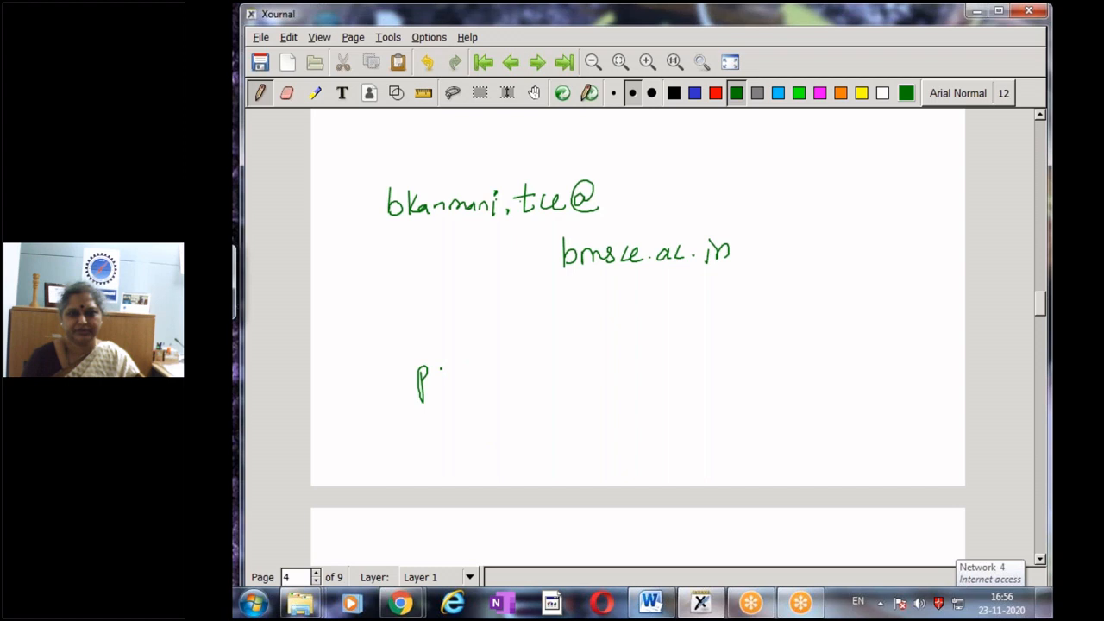
{"action": "left_click_drag", "start_coordinate": [431, 375], "coordinate": [513, 375]}
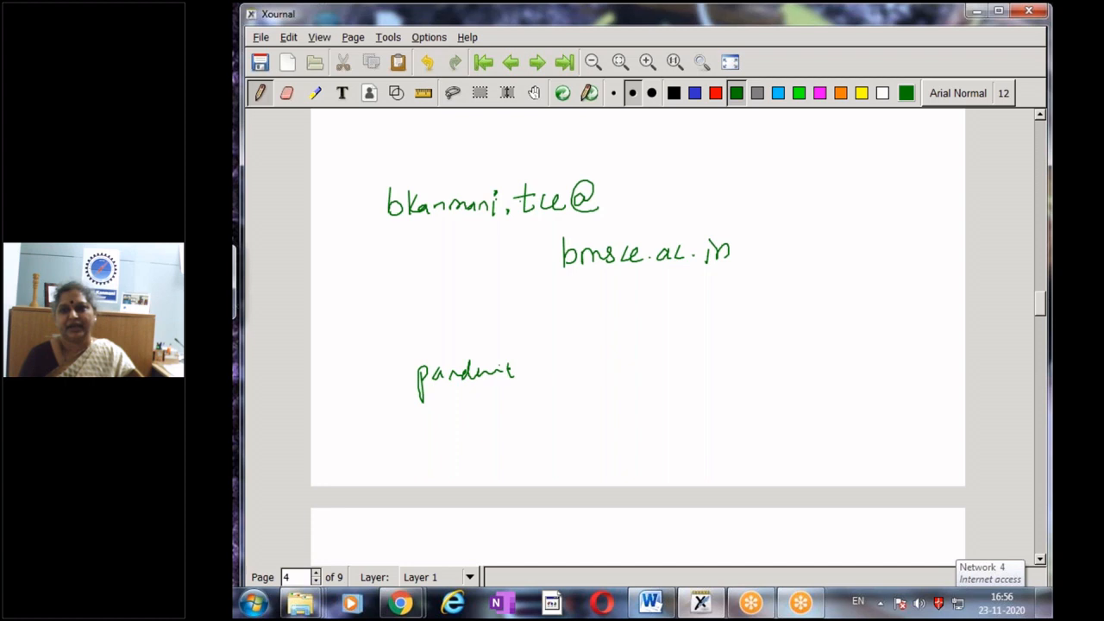